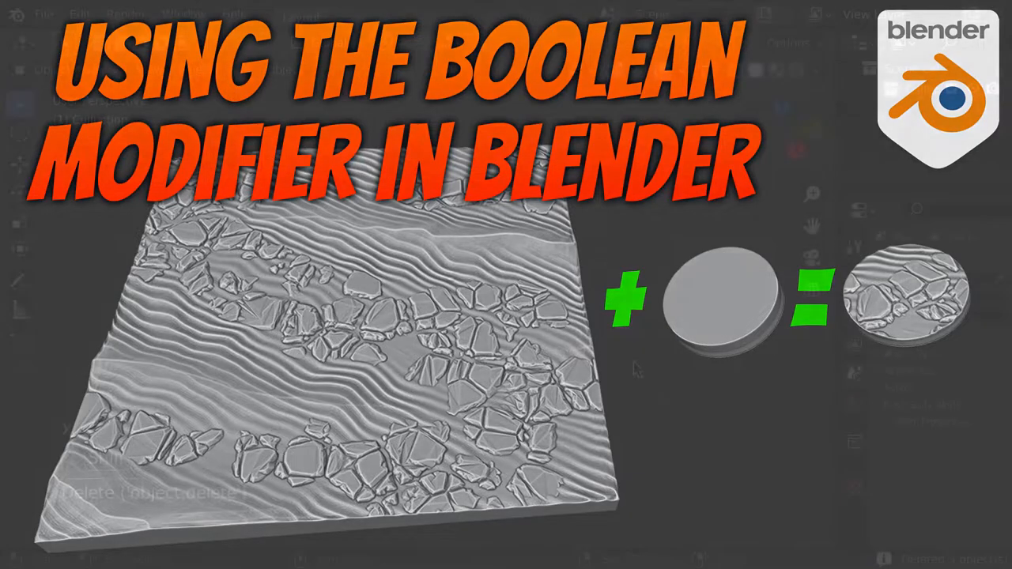
# Step: Add a cube and duplicate it twice along Y to form a row of three cubes
pyautogui.press('shift+a')
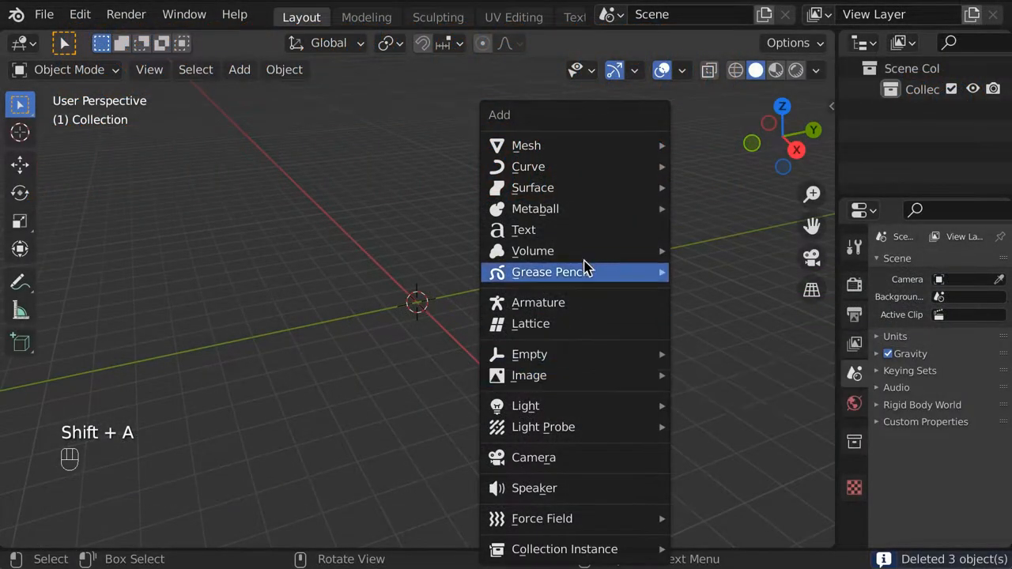
pyautogui.click(526, 146)
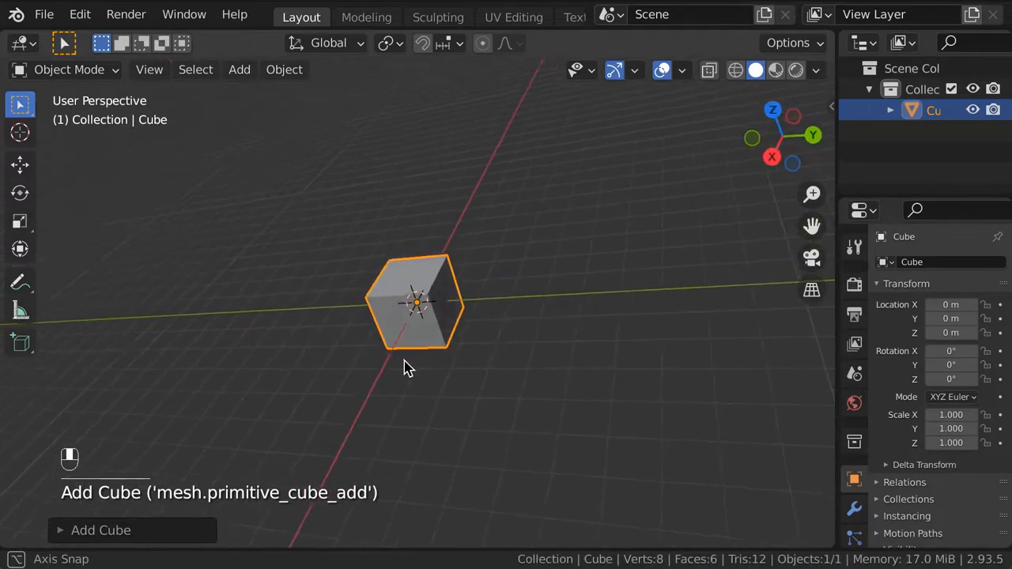
pyautogui.press('shift+d')
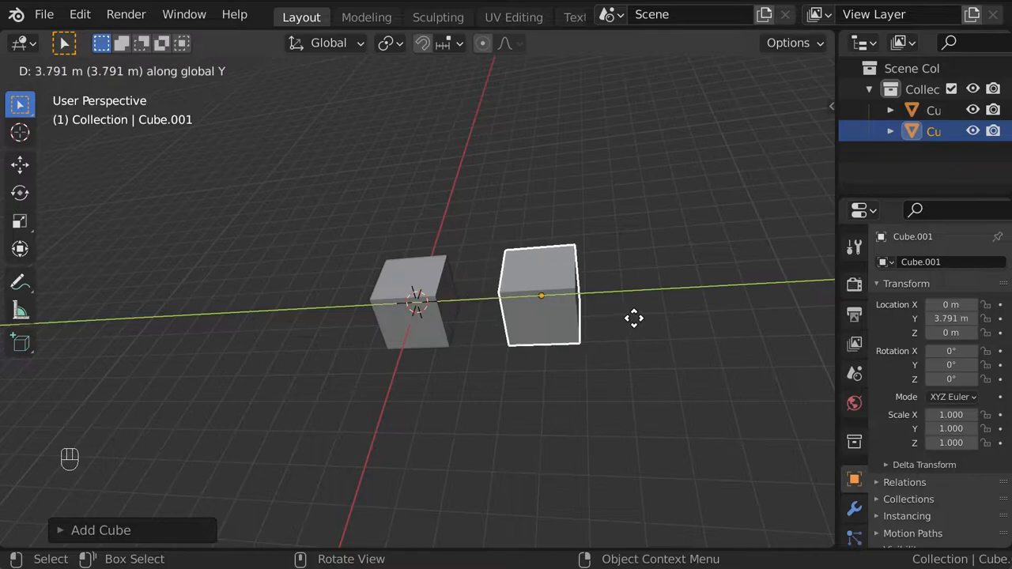
pyautogui.press('shift+d')
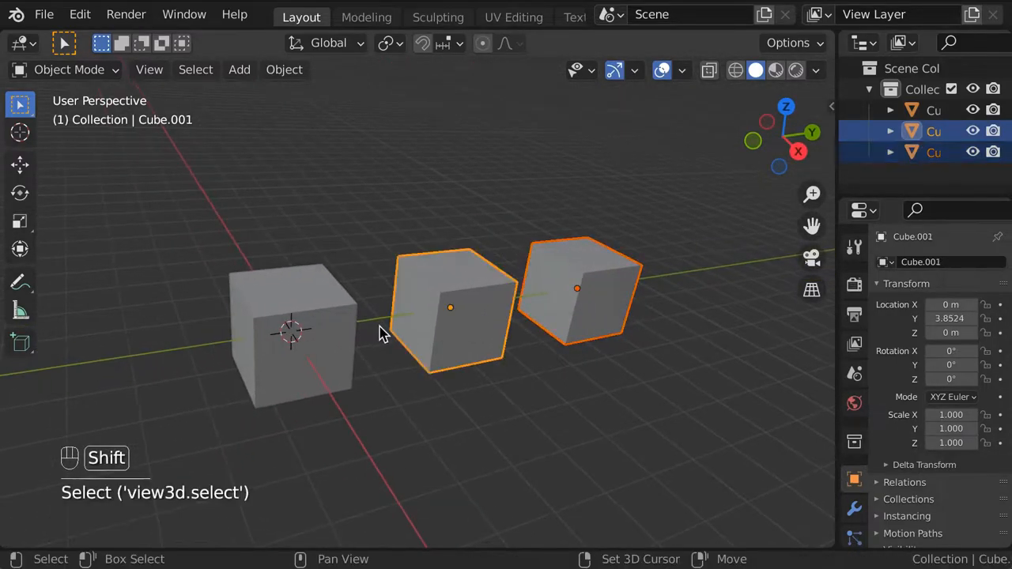
# Step: Duplicate all three cubes and offset the copies so they overlap the originals
pyautogui.click(293, 332)
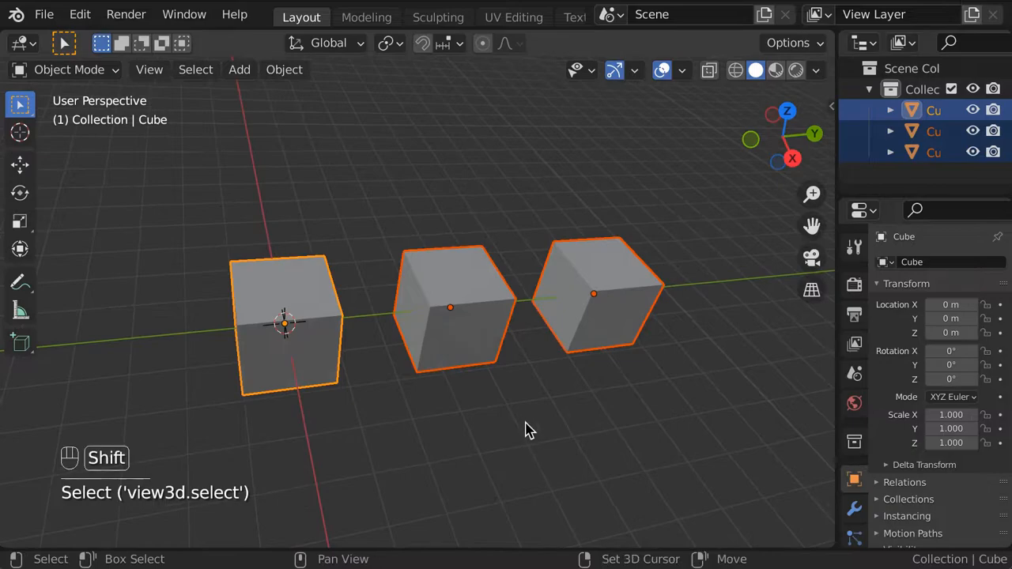
pyautogui.press('shift+d')
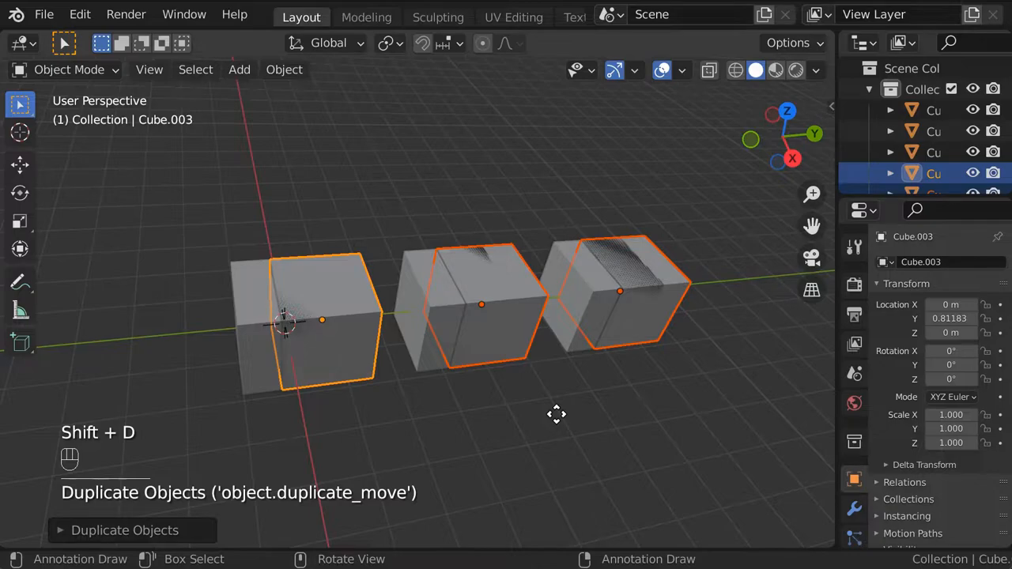
pyautogui.press('g')
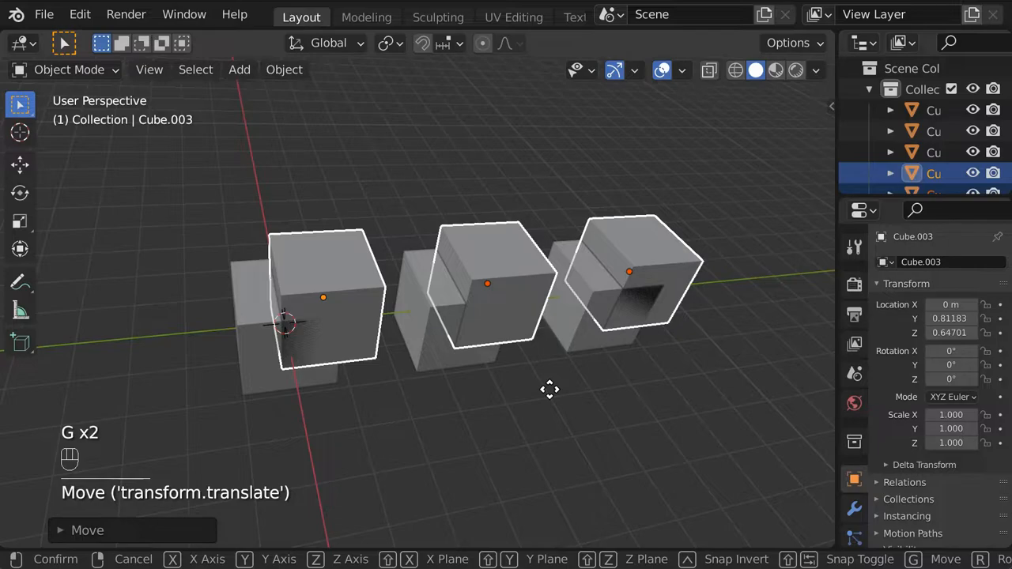
pyautogui.moveTo(554, 405)
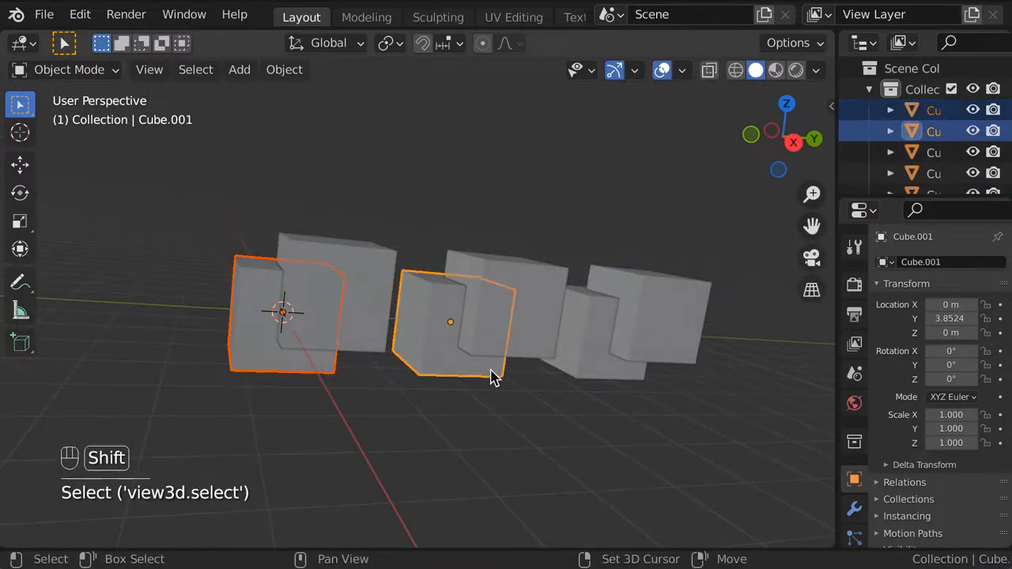
# Step: Add a Boolean modifier to a front cube and copy it to the other selected cubes
pyautogui.click(593, 331)
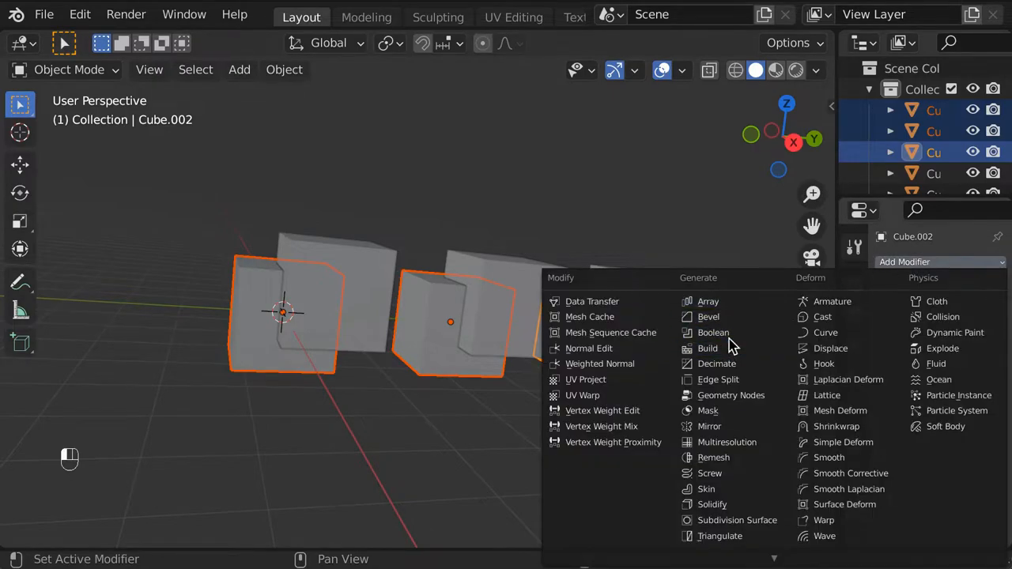
pyautogui.click(714, 332)
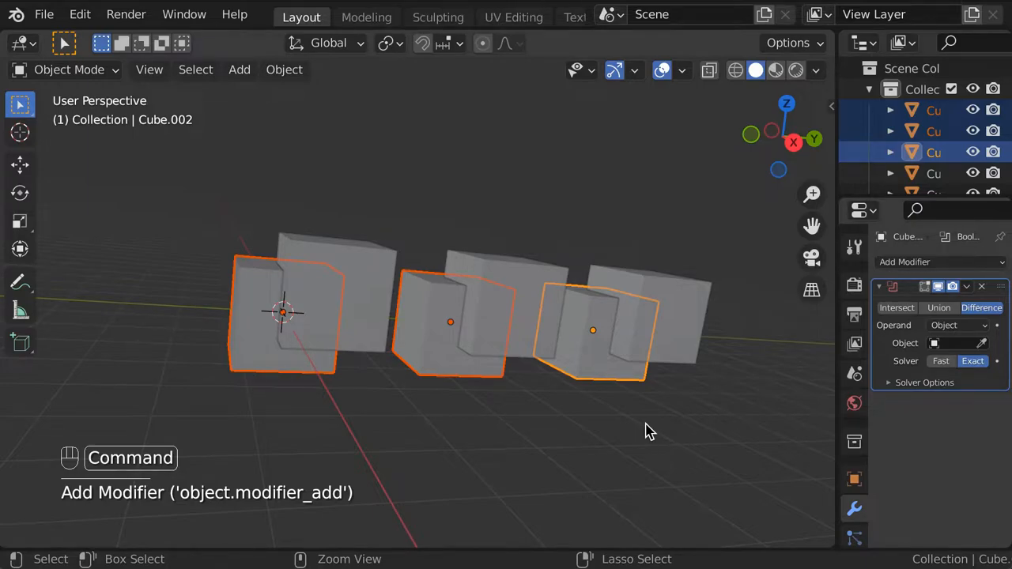
pyautogui.press('cmd+l')
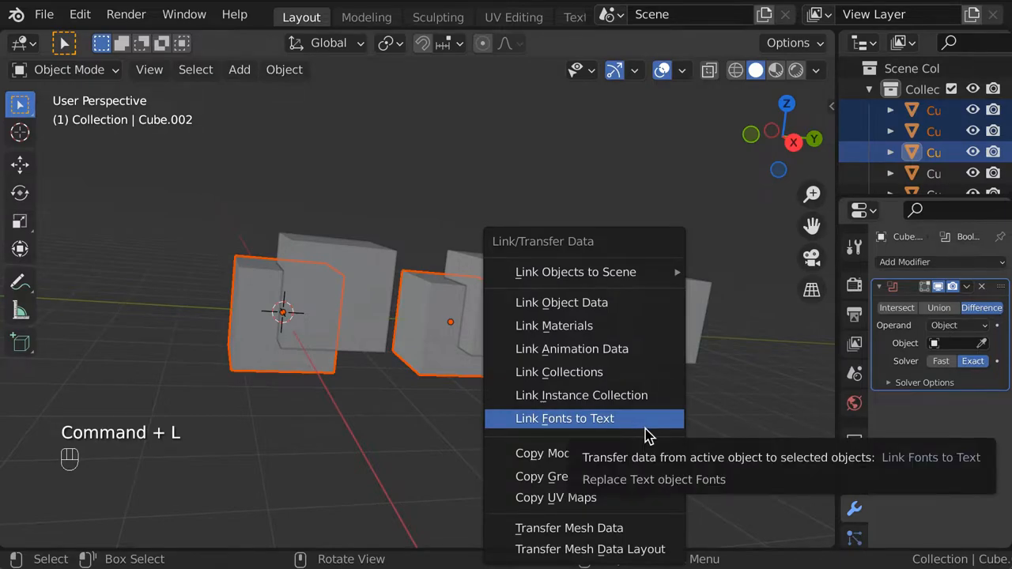
pyautogui.click(564, 417)
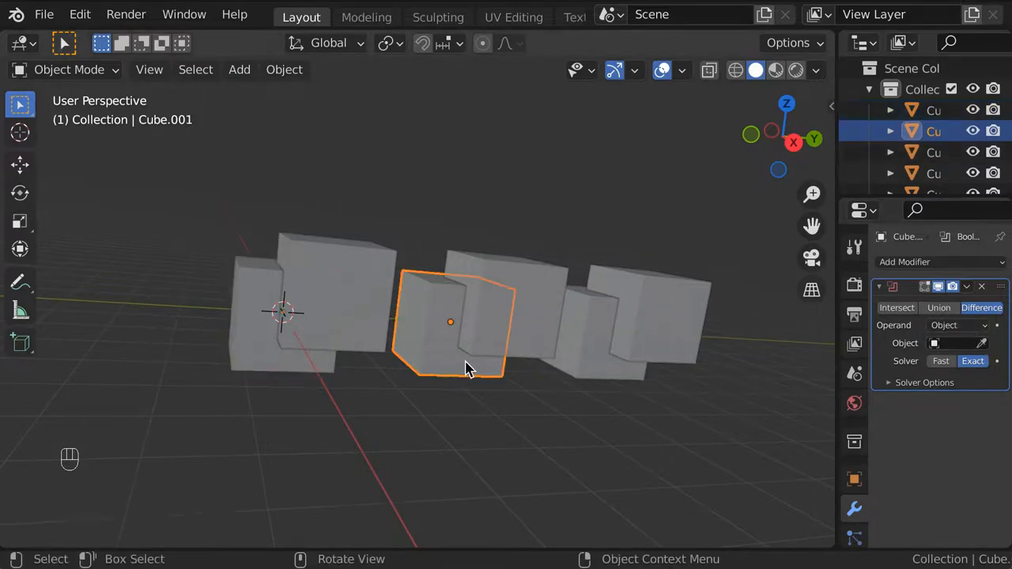
# Step: Set the middle cube's Boolean to Union and select a cutting cube to hide
pyautogui.click(940, 307)
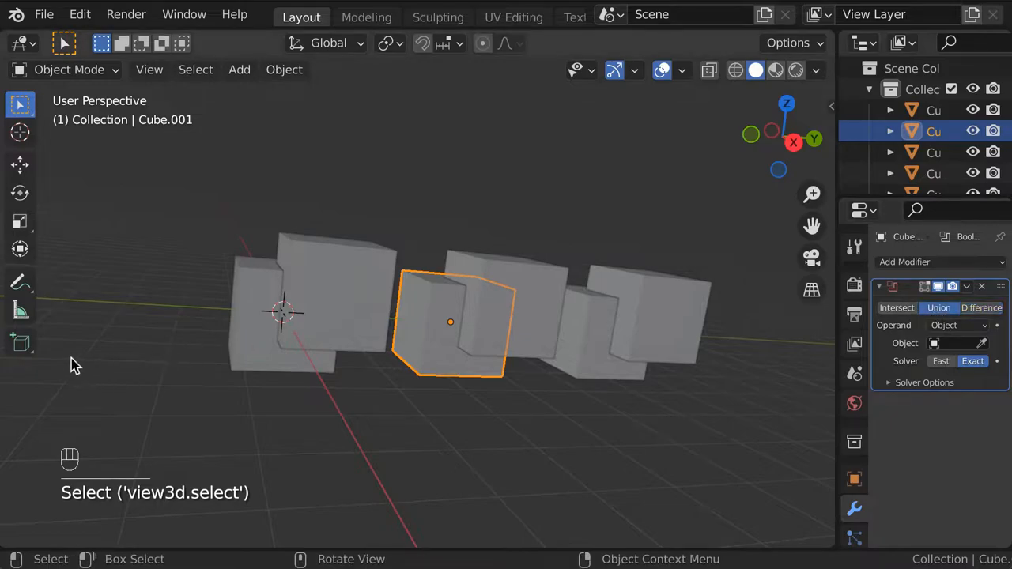
pyautogui.click(284, 310)
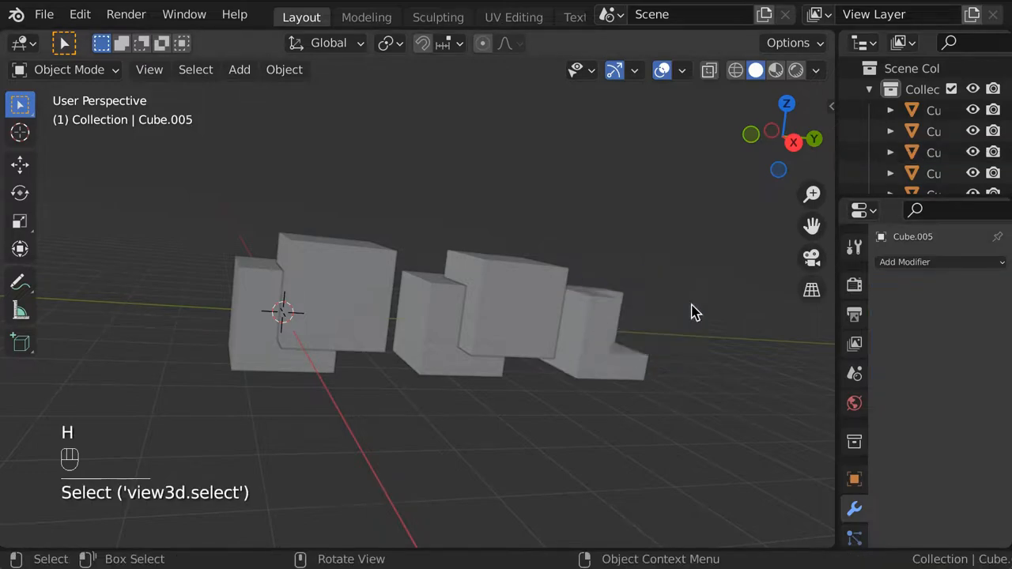
# Step: Set the first cube's Boolean to Intersect with its cutter and hide the cutting cubes
pyautogui.click(451, 324)
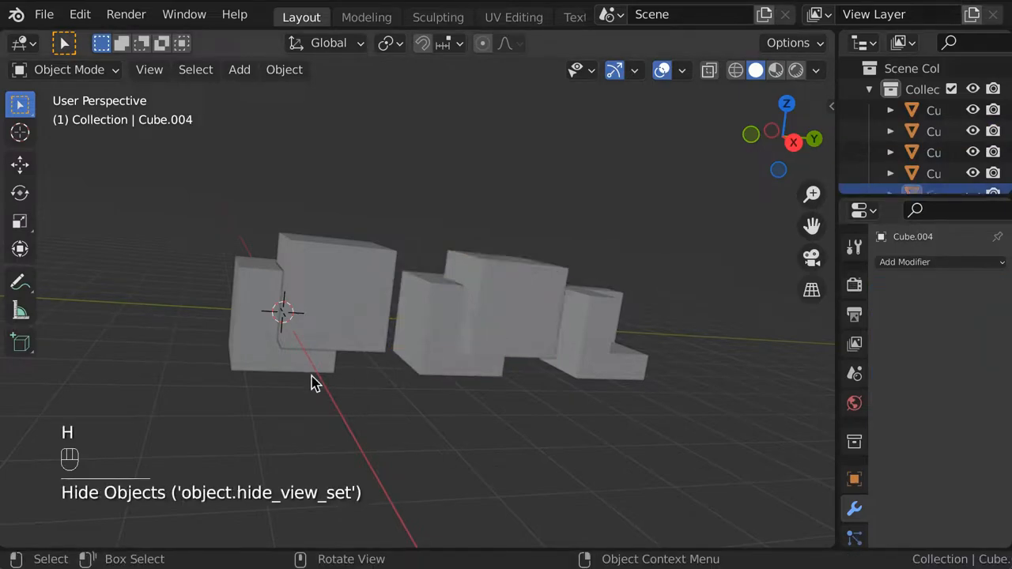
pyautogui.click(283, 313)
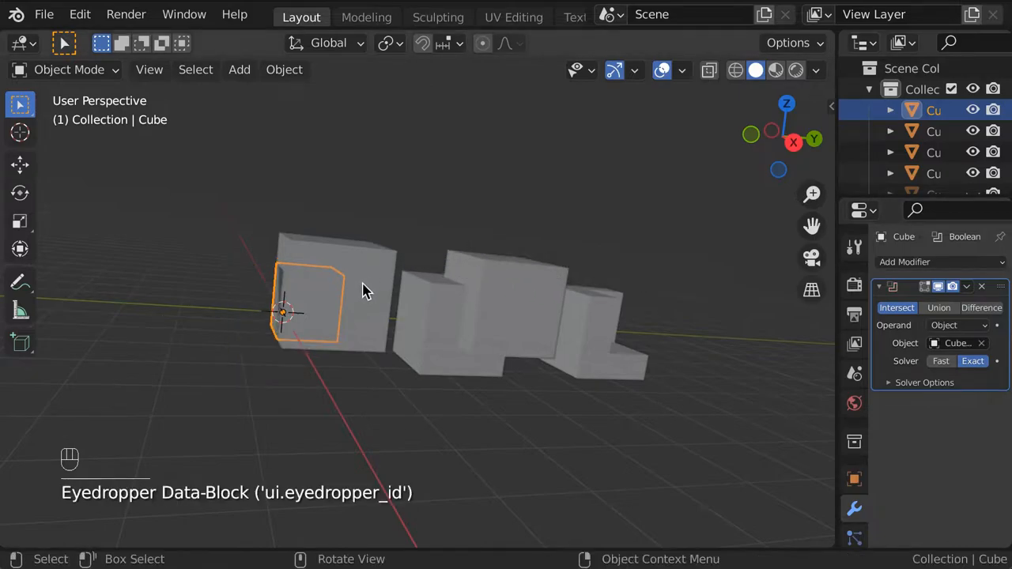
pyautogui.press('h')
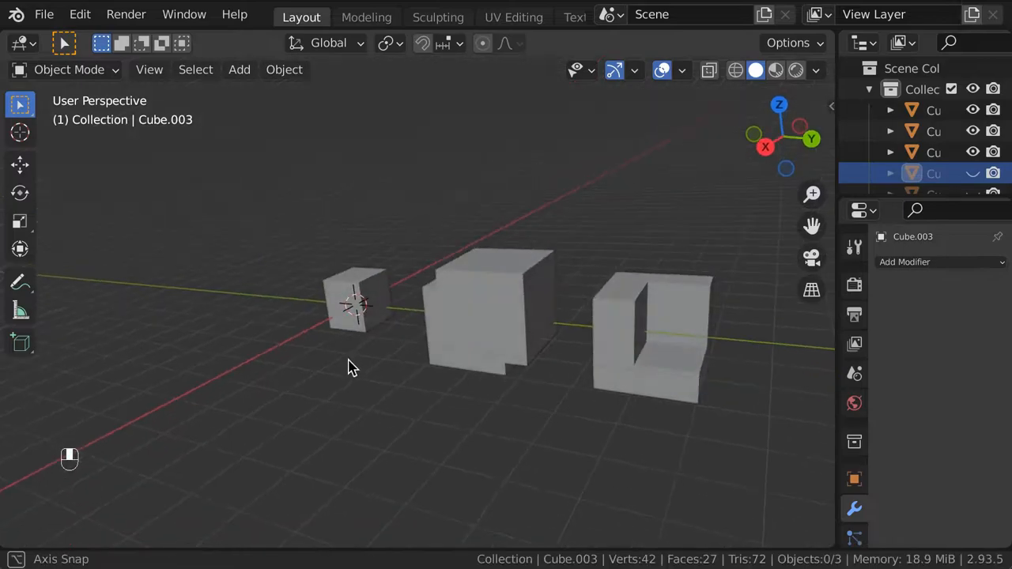
pyautogui.moveTo(352, 367); pyautogui.dragTo(412, 437)
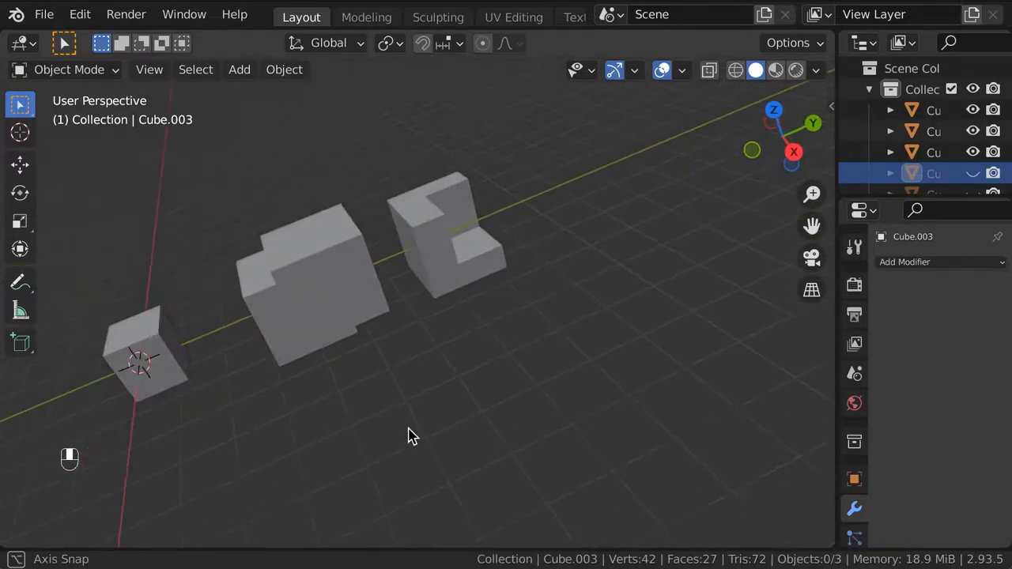
pyautogui.click(437, 229)
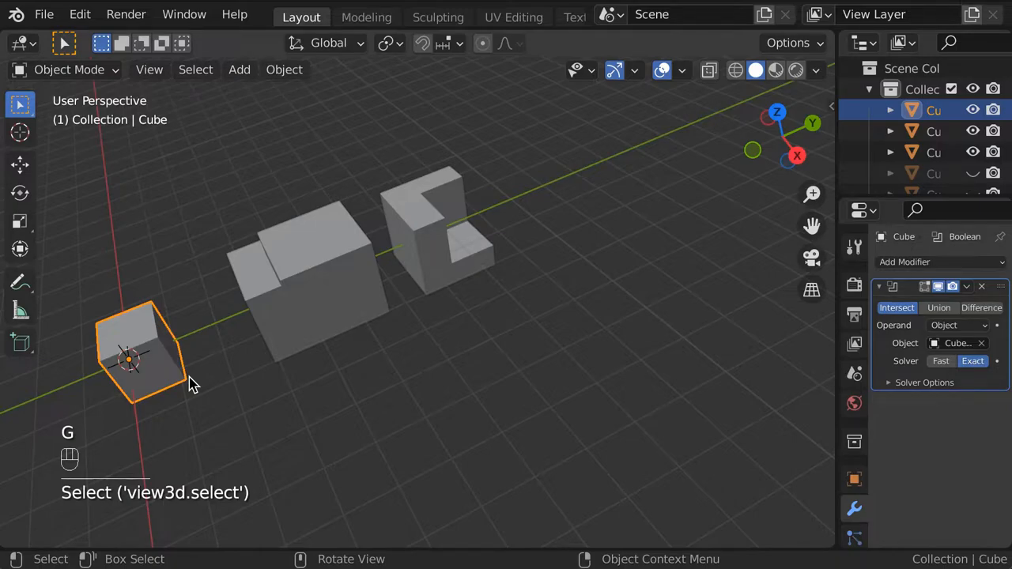
pyautogui.moveTo(395, 411)
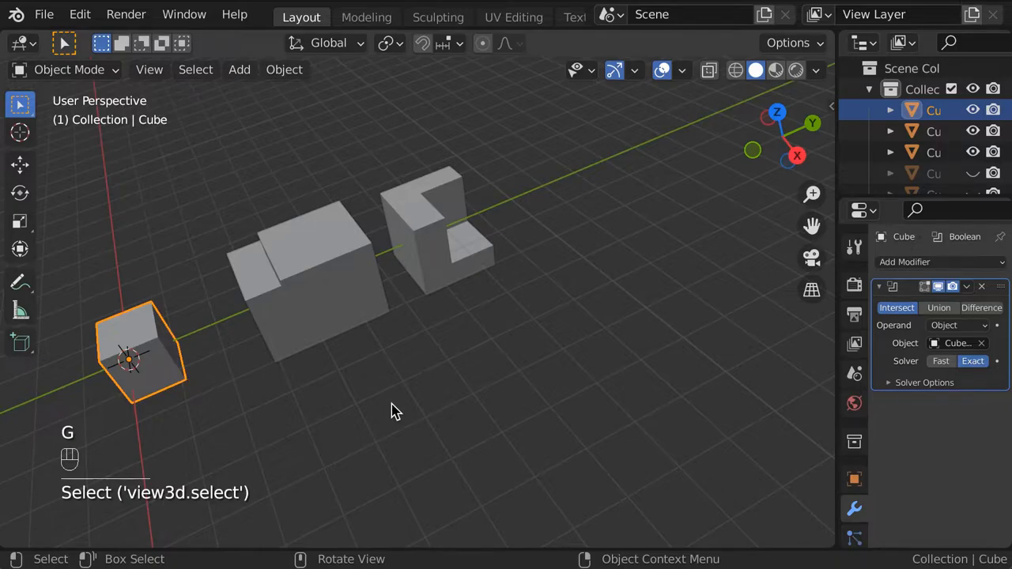
# Step: Apply the Boolean modifiers, inspect the results in Edit Mode, then start a fresh General scene
pyautogui.press('Tab')
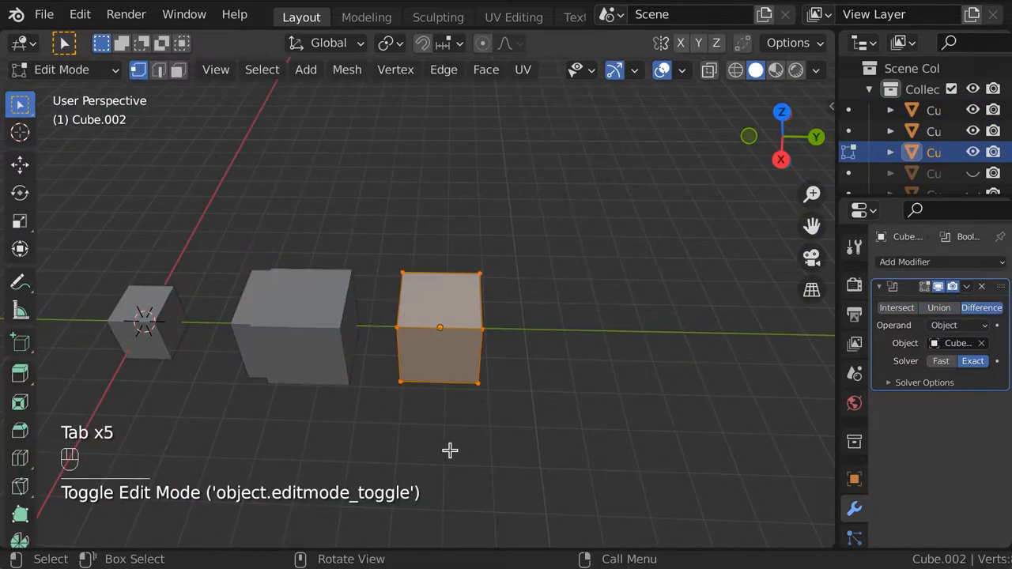
pyautogui.press('Tab')
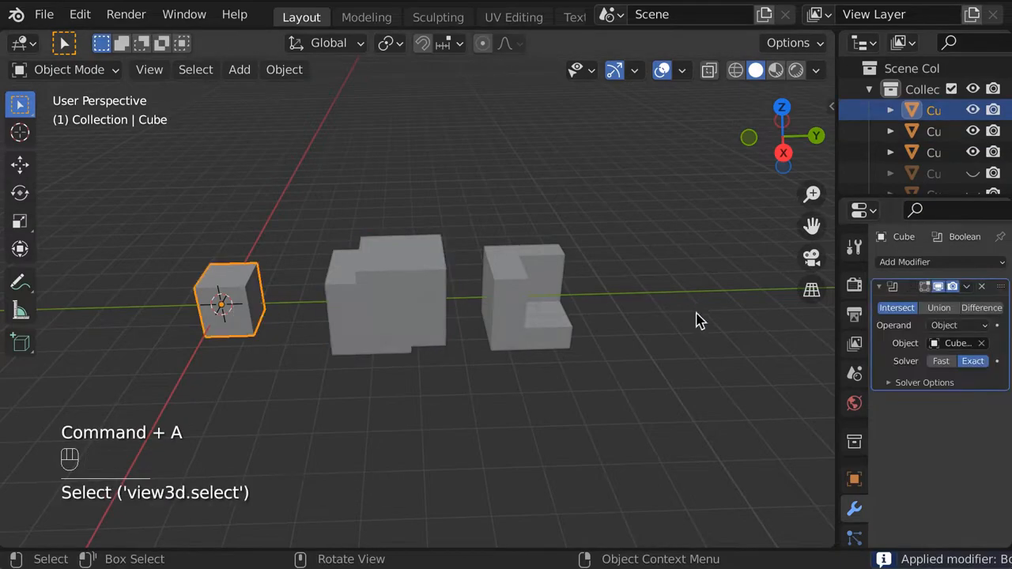
pyautogui.press('Tab')
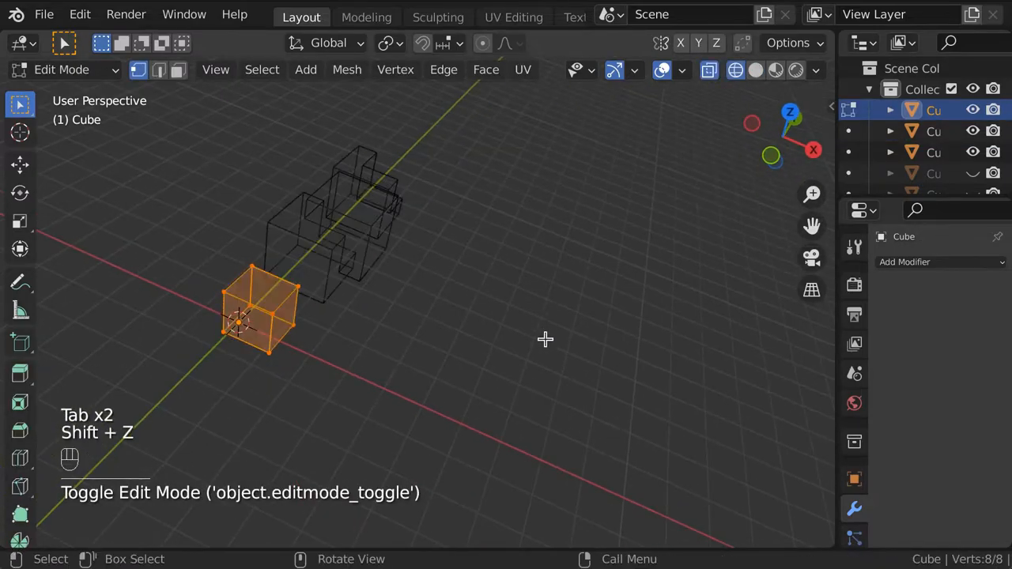
pyautogui.press('shift+z')
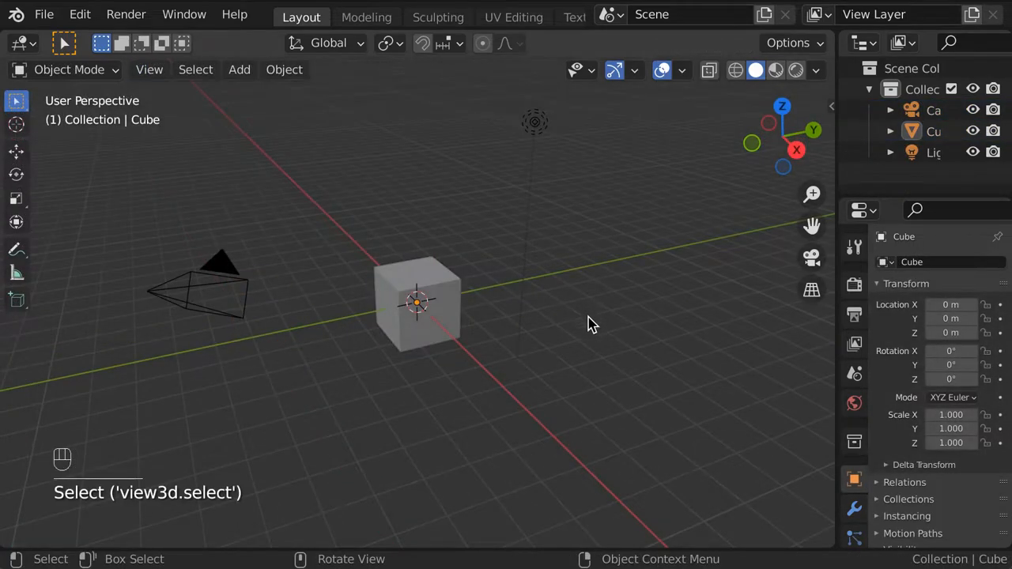
# Step: Import BlankBase-25mm.stl and Template-RockyDesert1.stl from the BaseBashing folder
pyautogui.press('a')
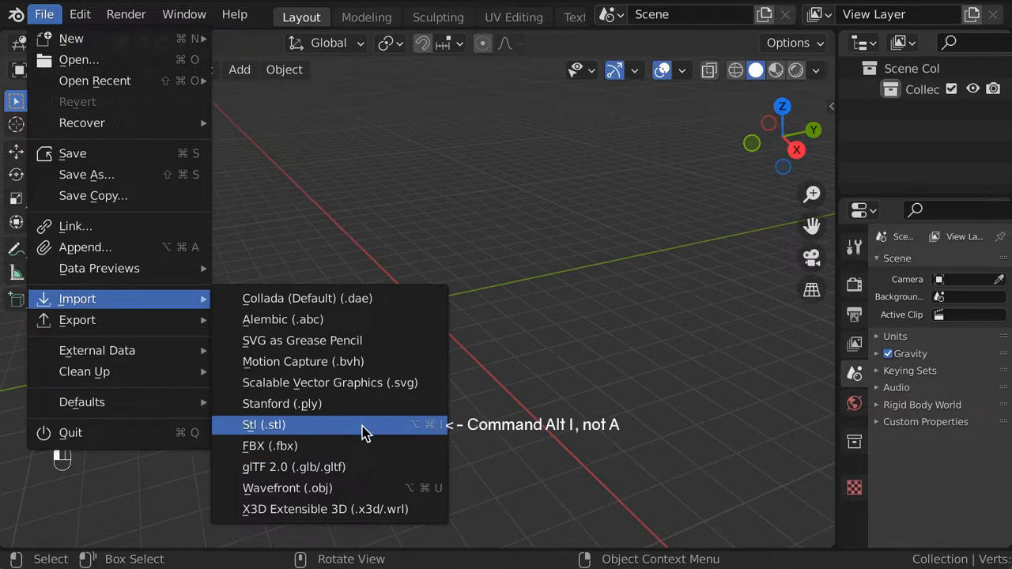
pyautogui.click(262, 424)
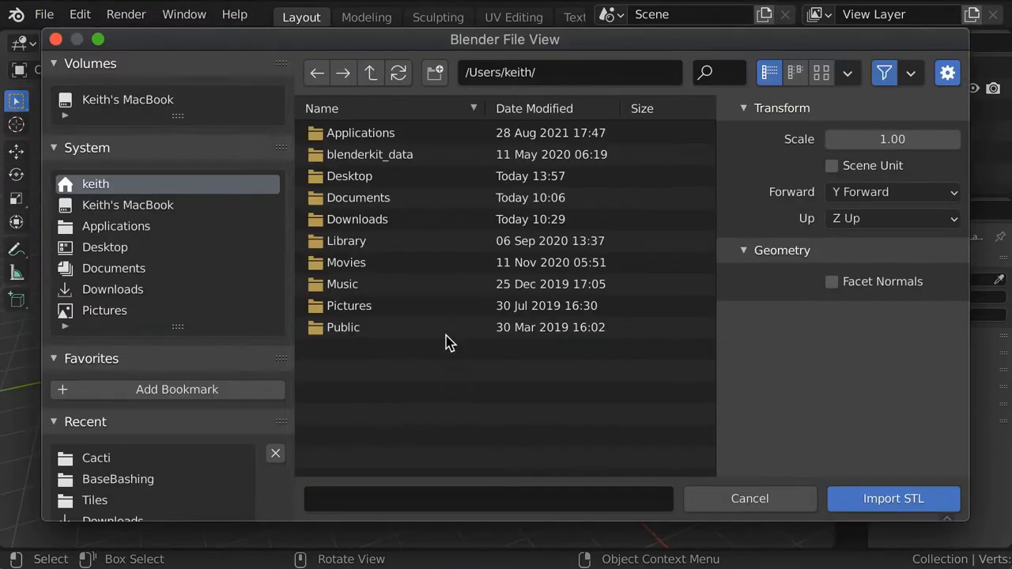
pyautogui.click(117, 479)
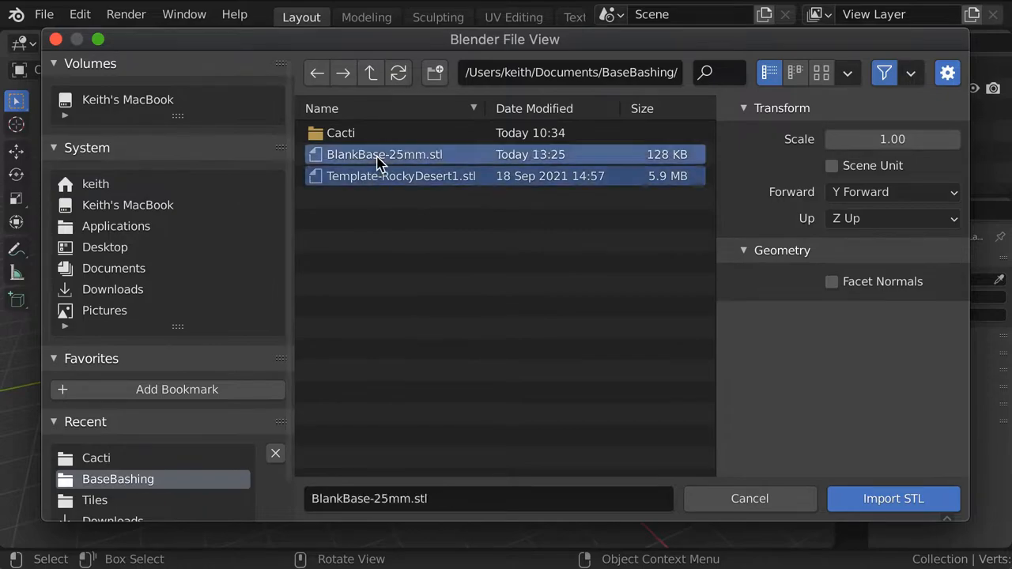
pyautogui.click(892, 499)
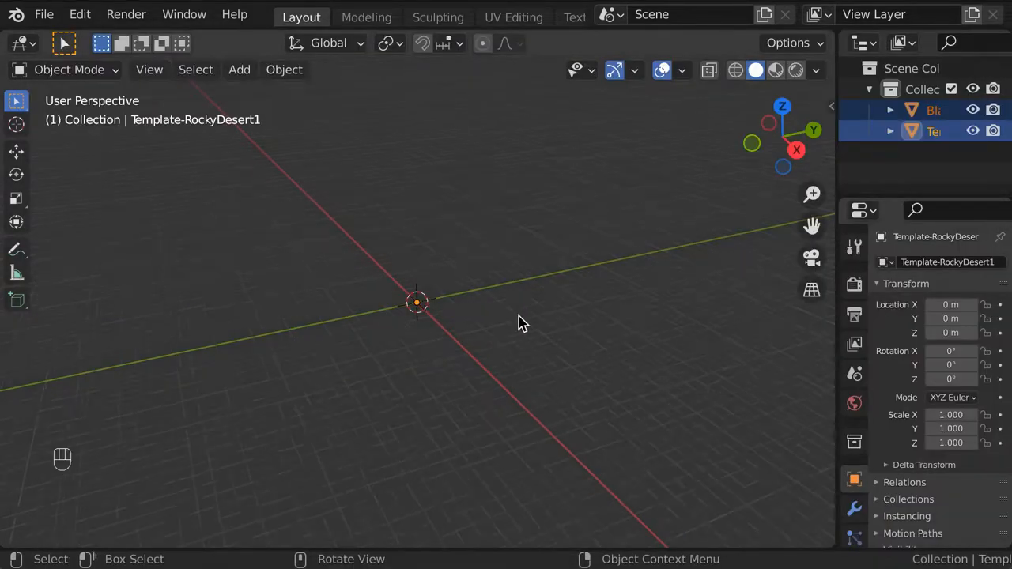
pyautogui.press('g')
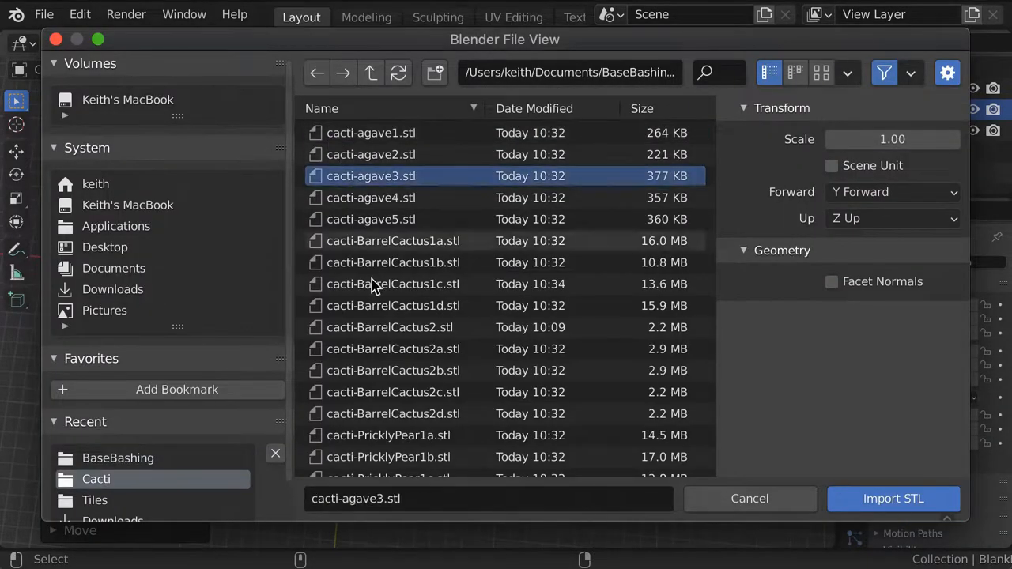
# Step: Import cacti-agave3.stl and set the selected objects' origins to their geometry
pyautogui.click(892, 499)
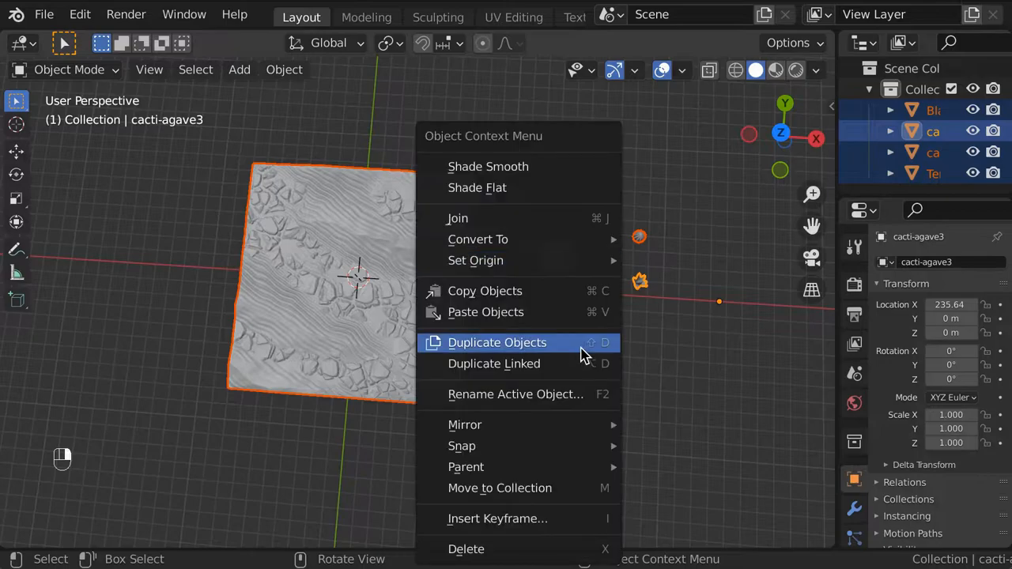
pyautogui.moveTo(475, 259)
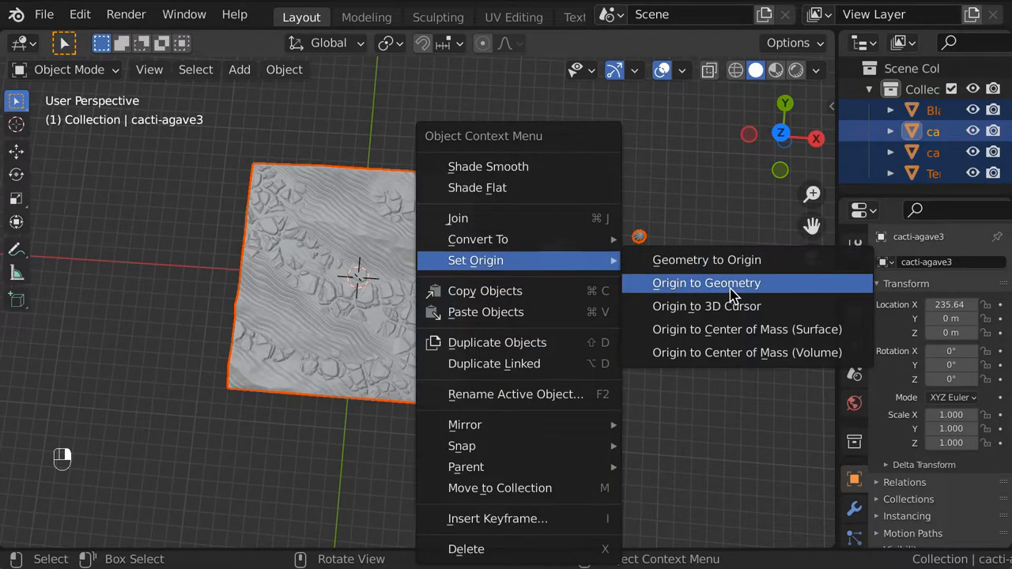
pyautogui.click(705, 283)
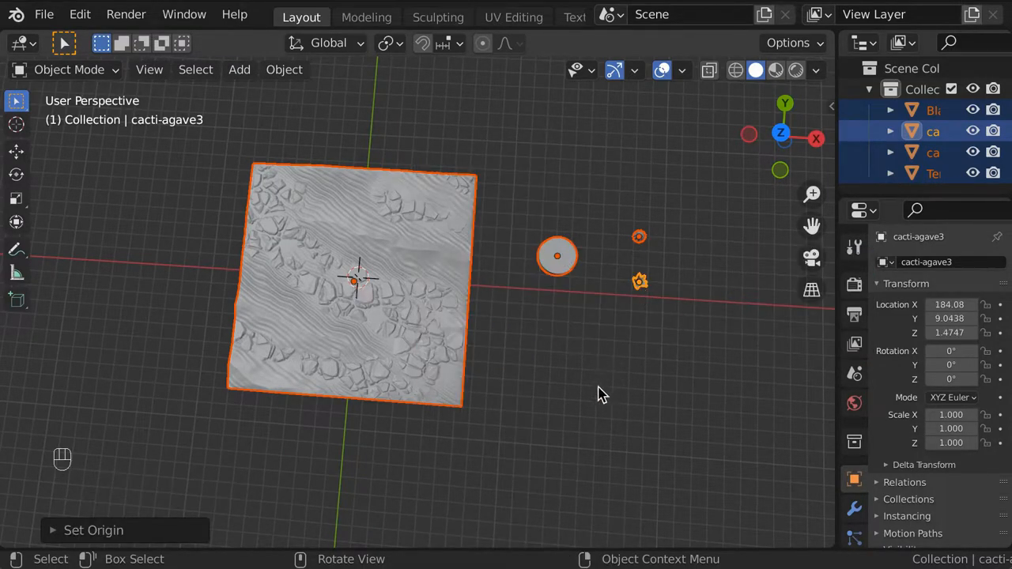
# Step: Hide the cactus, shade the viewport to show the rocky surface detail, and select the blank base
pyautogui.press('h')
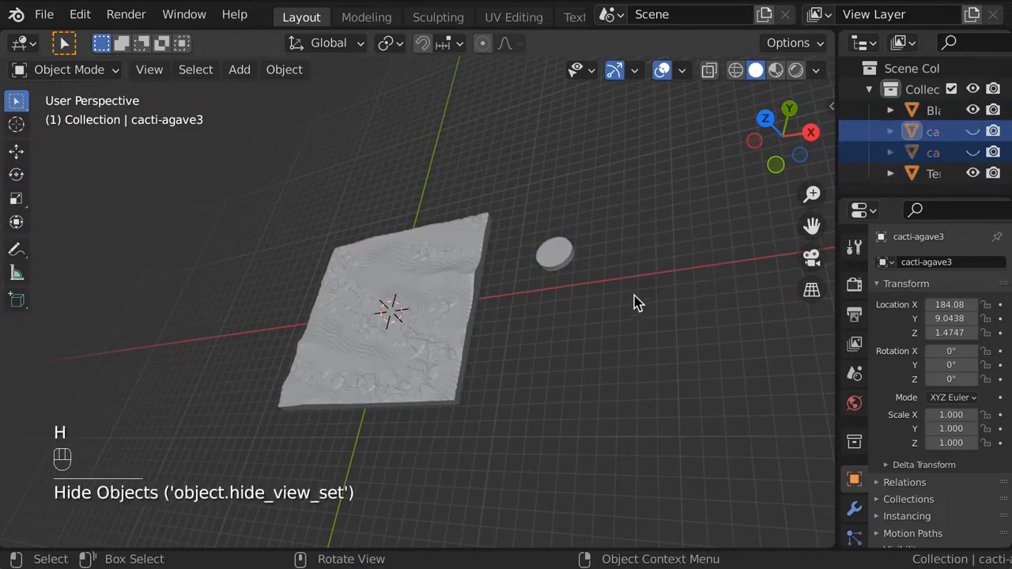
pyautogui.click(364, 284)
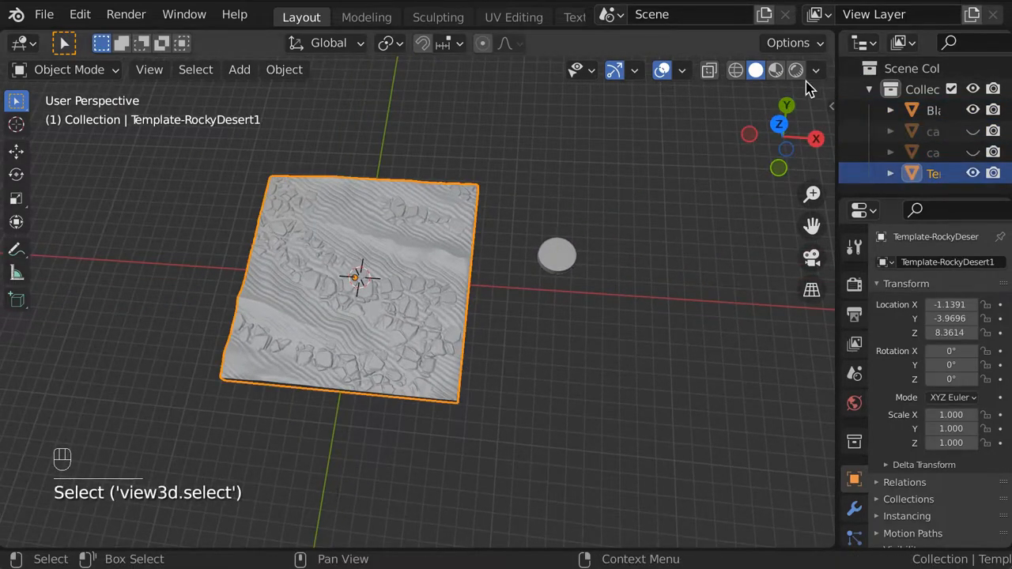
pyautogui.click(816, 69)
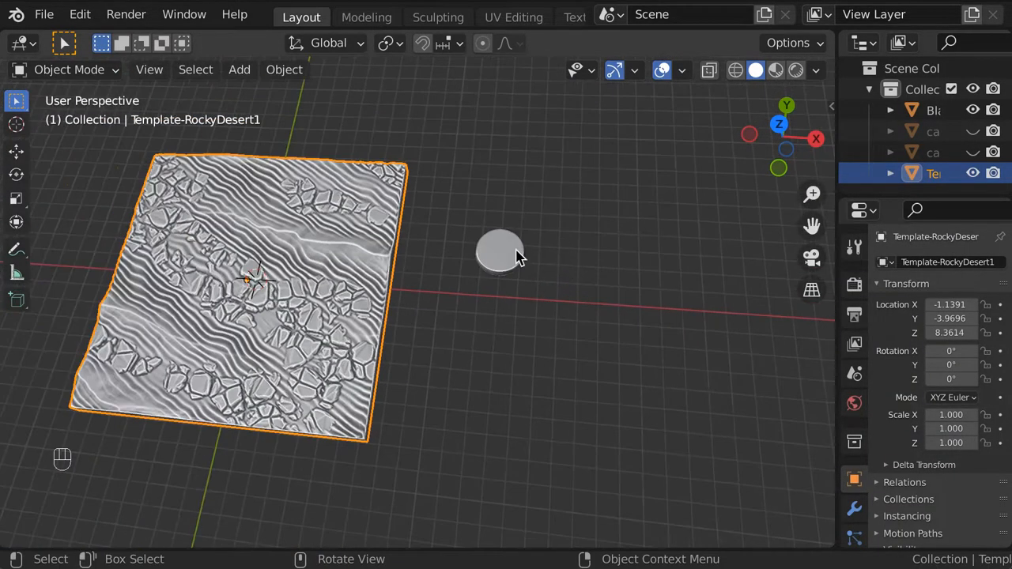
pyautogui.click(500, 251)
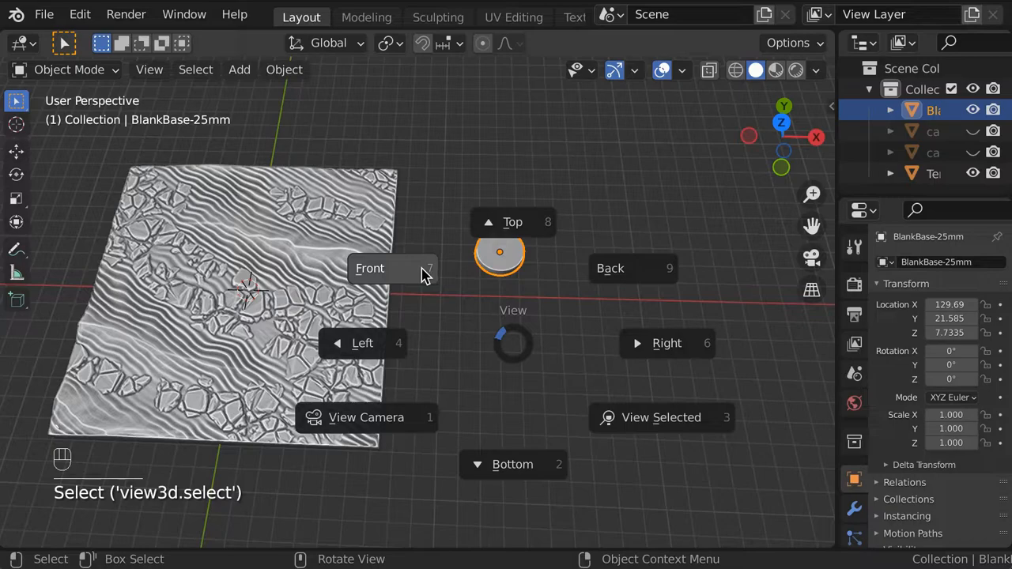
# Step: View the blank base from the front, frame it, and enter Edit Mode
pyautogui.click(370, 269)
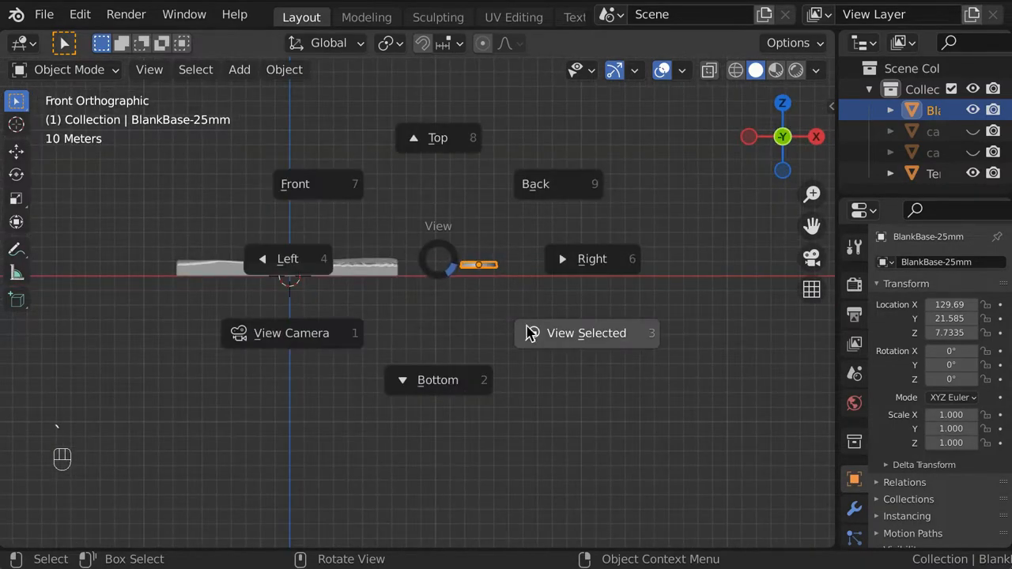
pyautogui.moveTo(609, 343)
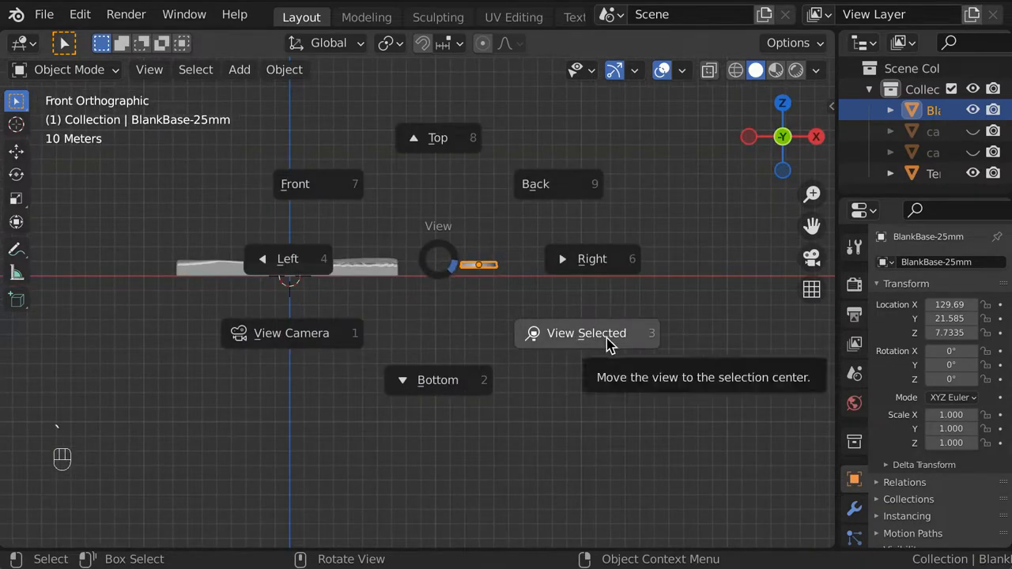
pyautogui.click(585, 332)
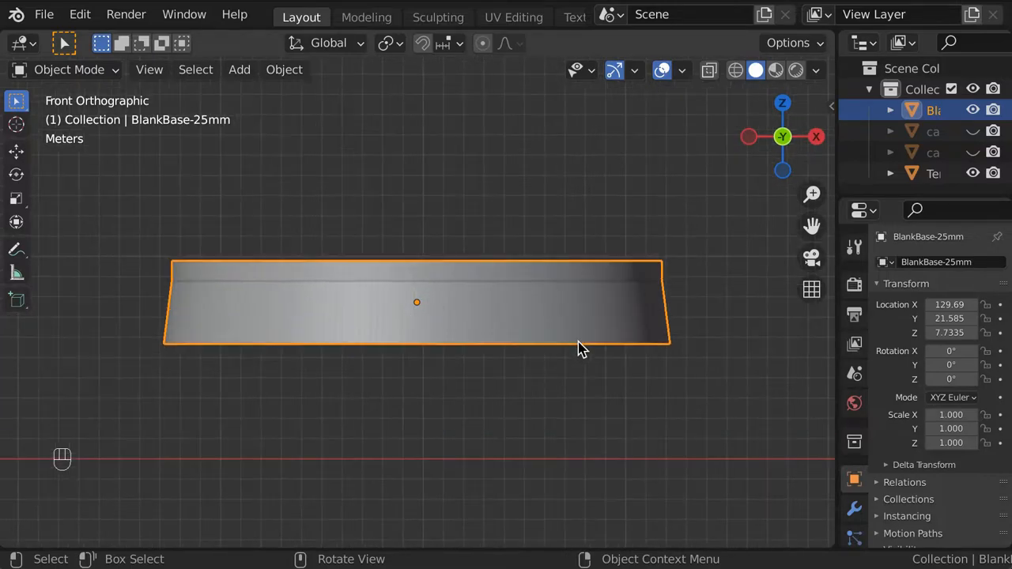
pyautogui.press('Tab')
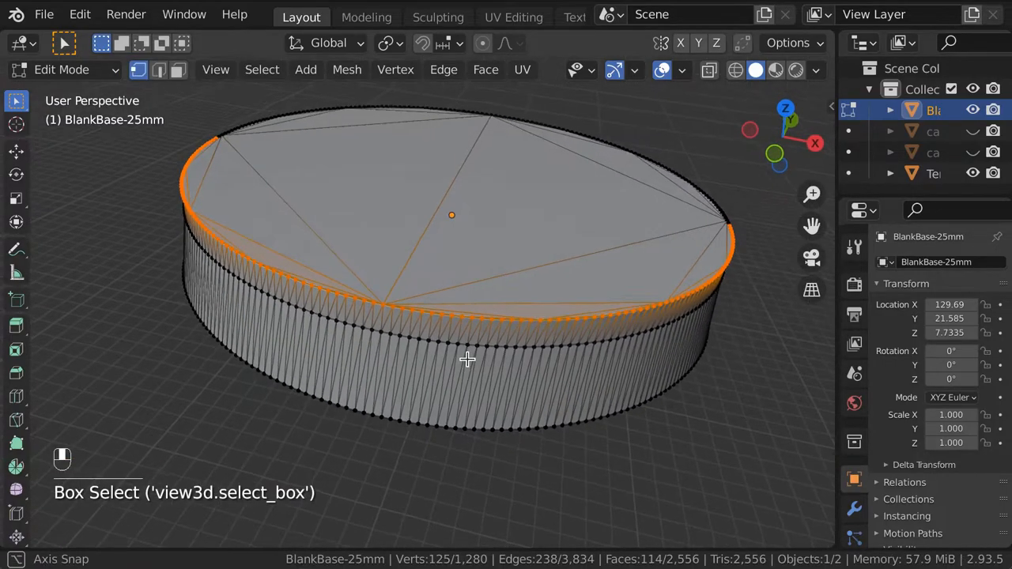
# Step: Select the top face through X-ray, extrude and raise it to make the base taller
pyautogui.press('KP_1')
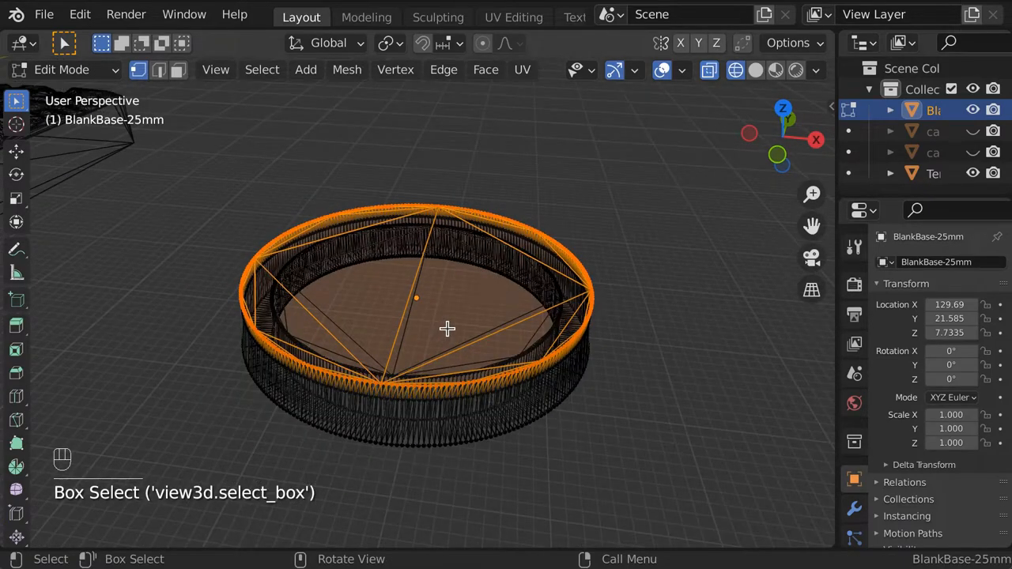
pyautogui.press('shift+z')
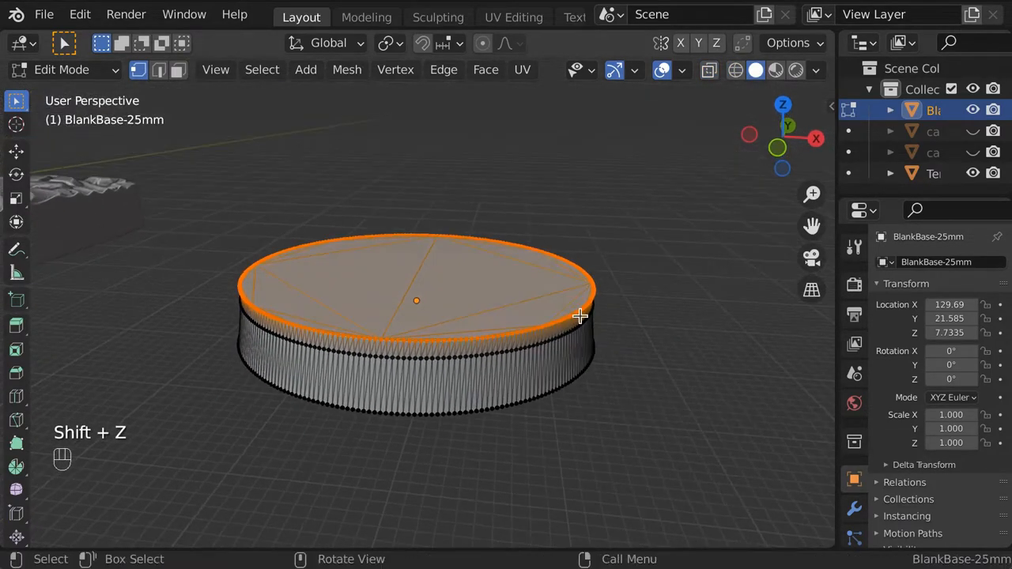
pyautogui.press('e')
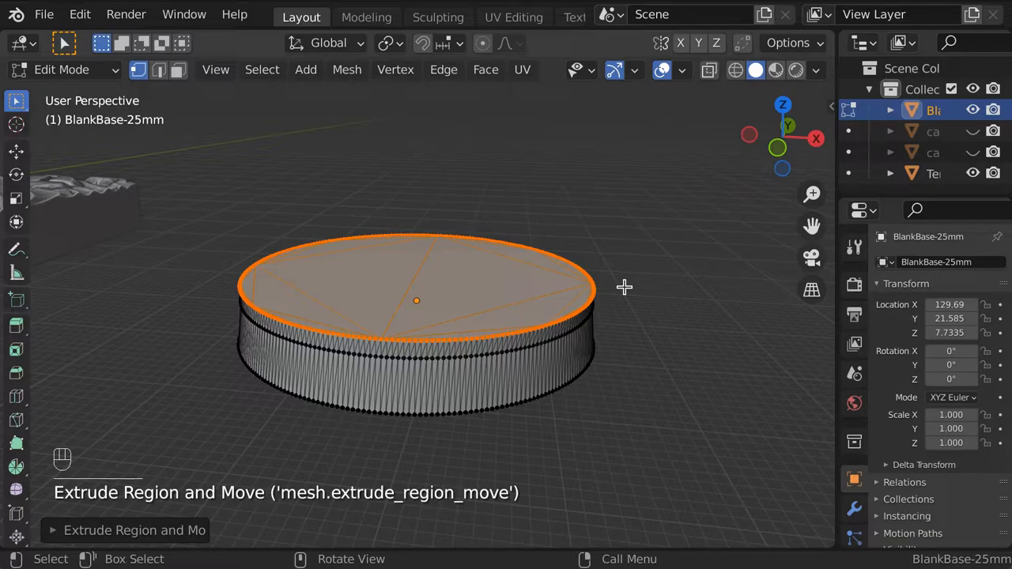
pyautogui.press('g')
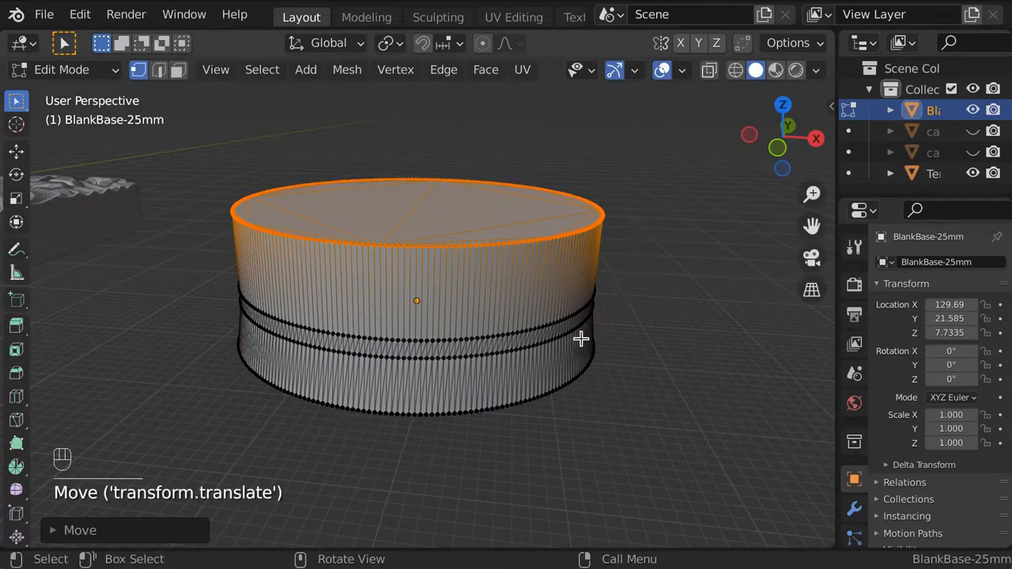
pyautogui.press('KP_1')
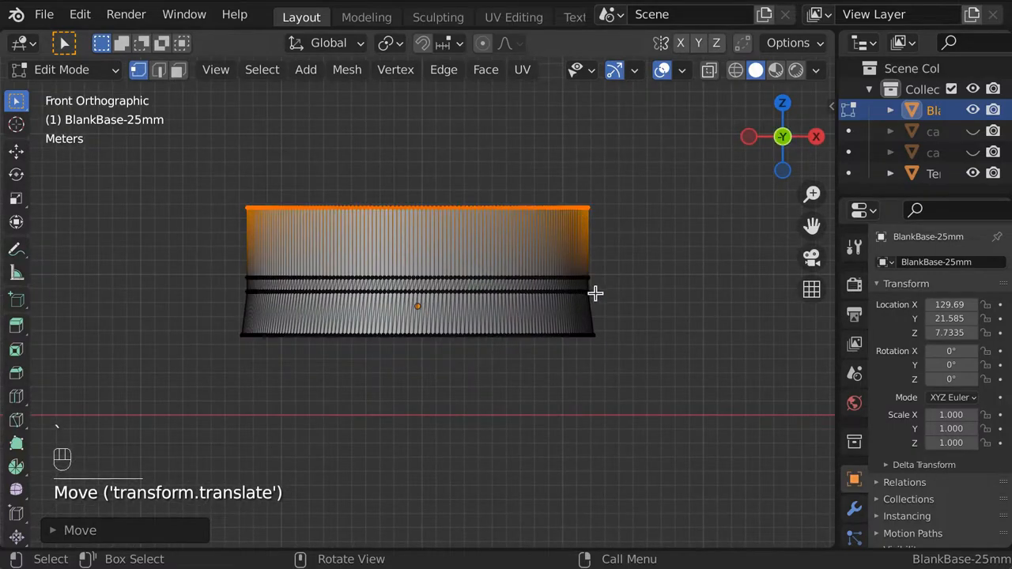
pyautogui.press('Tab')
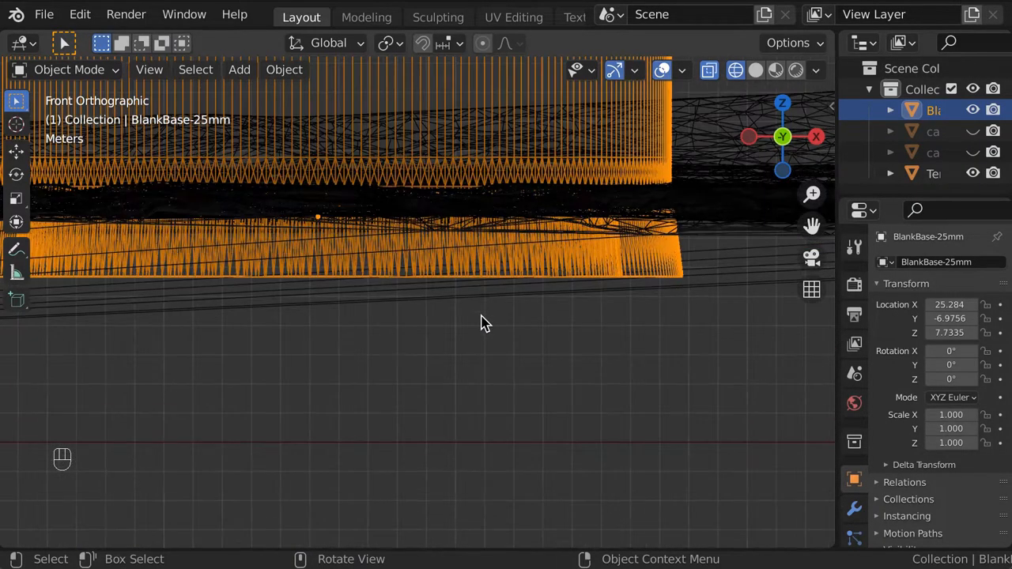
# Step: Move BlankBase-25mm vertically so it sits partly sunk into the rocky desert terrain
pyautogui.press('g')
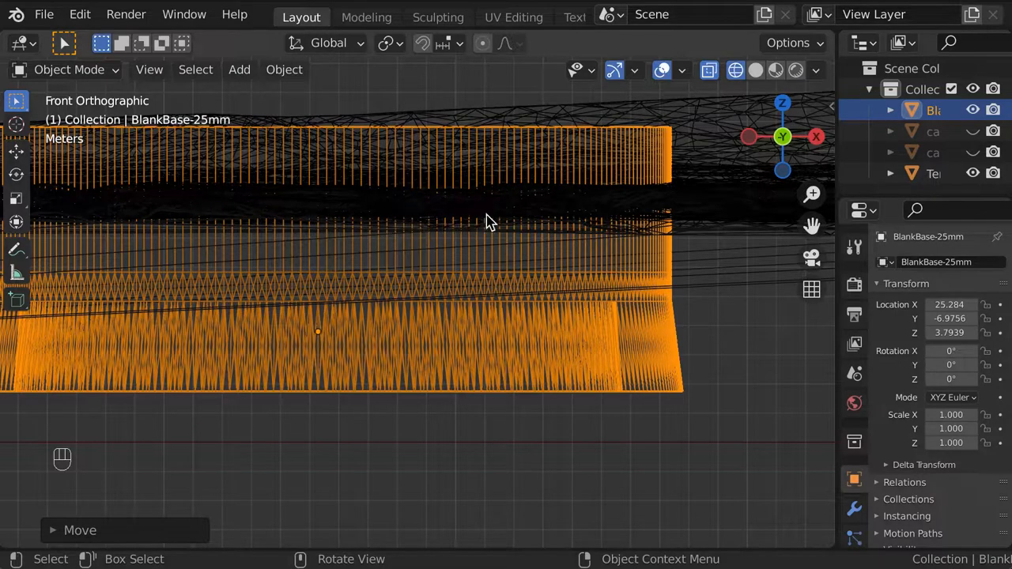
pyautogui.moveTo(204, 229)
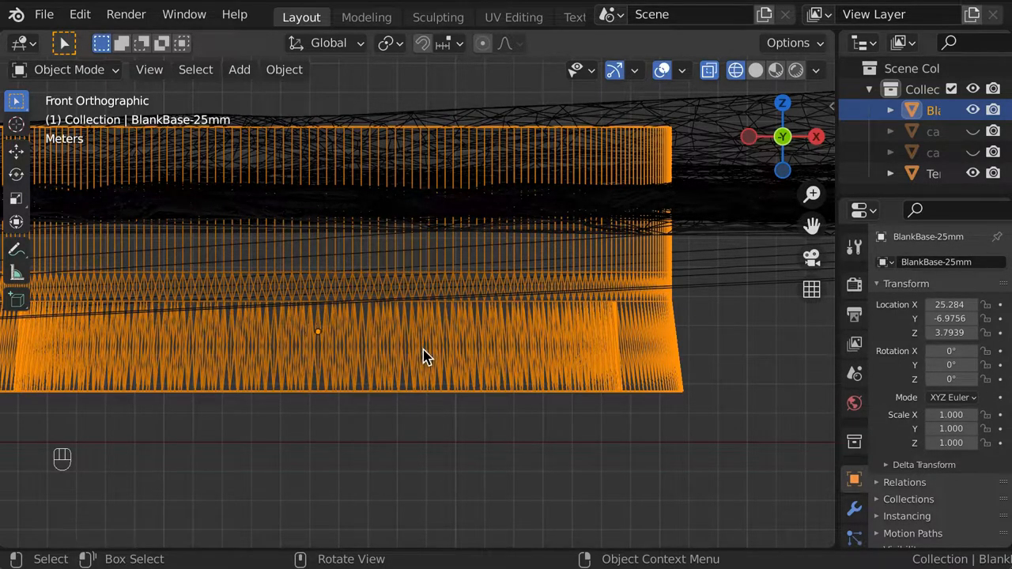
pyautogui.press('g')
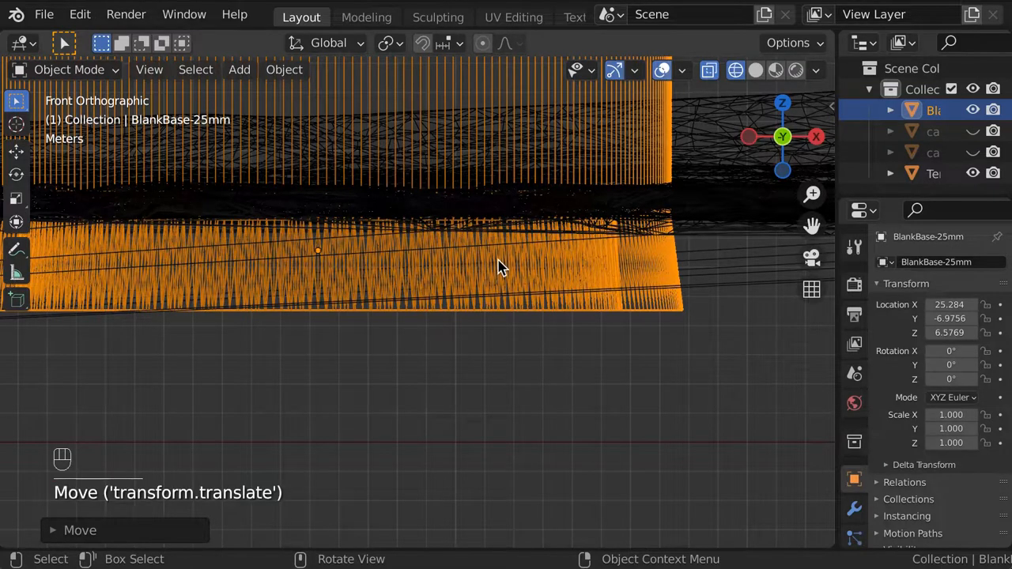
pyautogui.press('g')
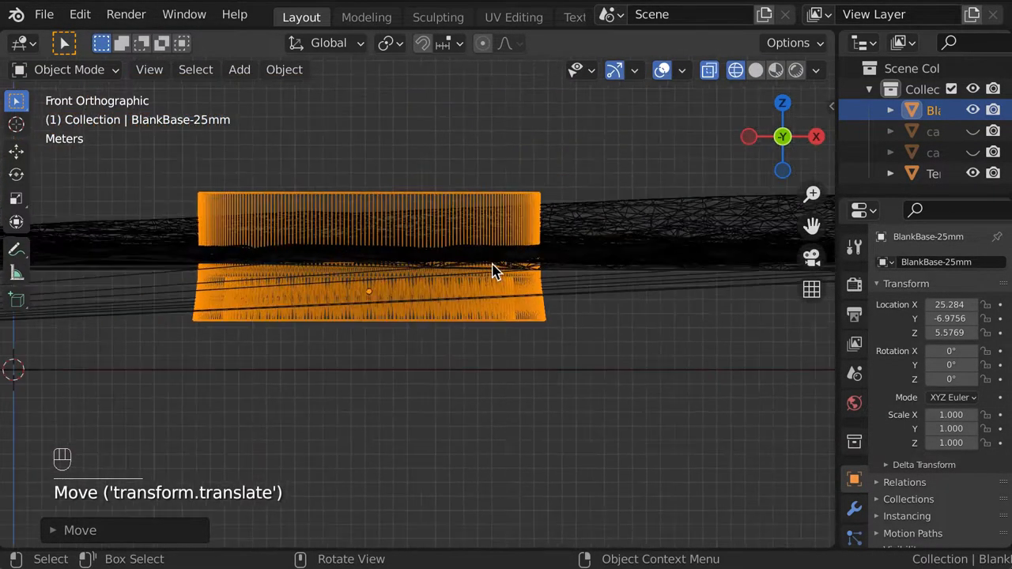
pyautogui.moveTo(490, 277); pyautogui.dragTo(487, 285)
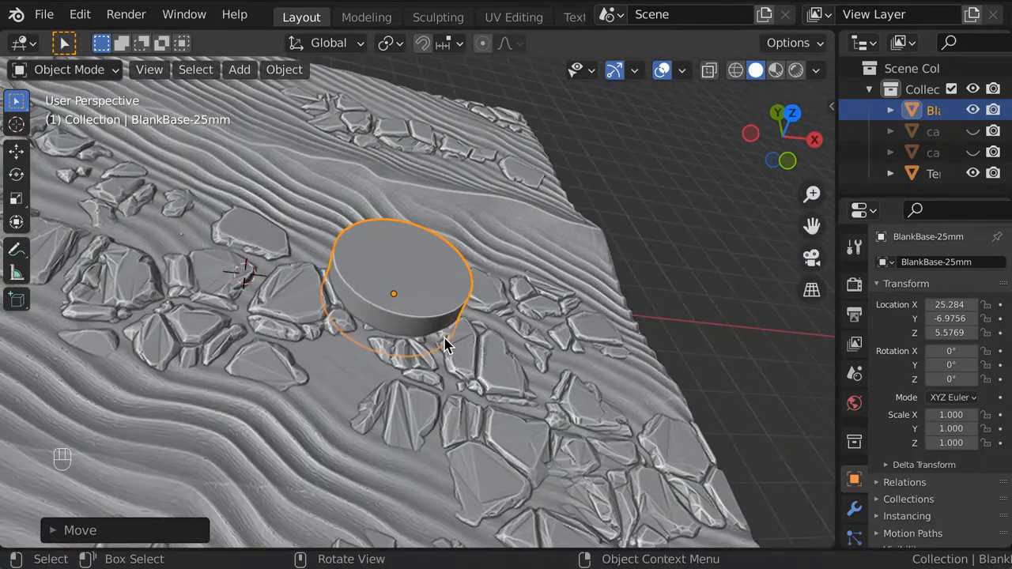
pyautogui.moveTo(442, 348); pyautogui.dragTo(431, 340)
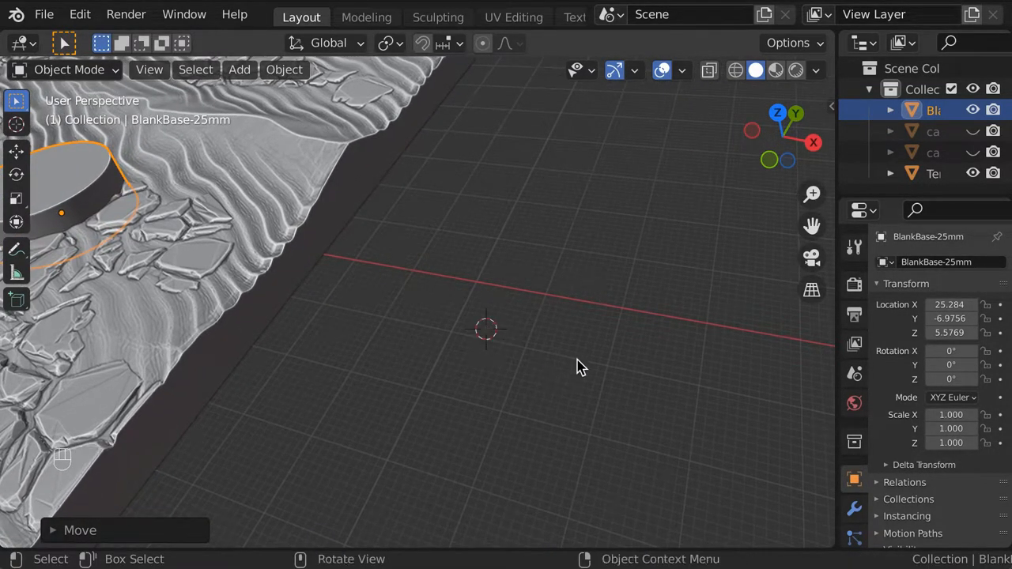
pyautogui.press('shift+a')
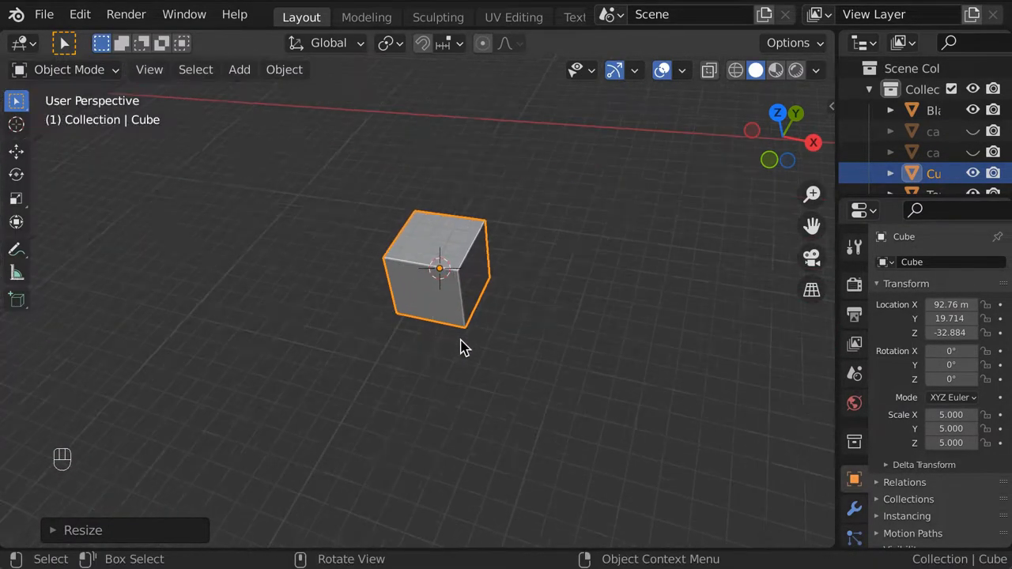
pyautogui.moveTo(509, 335)
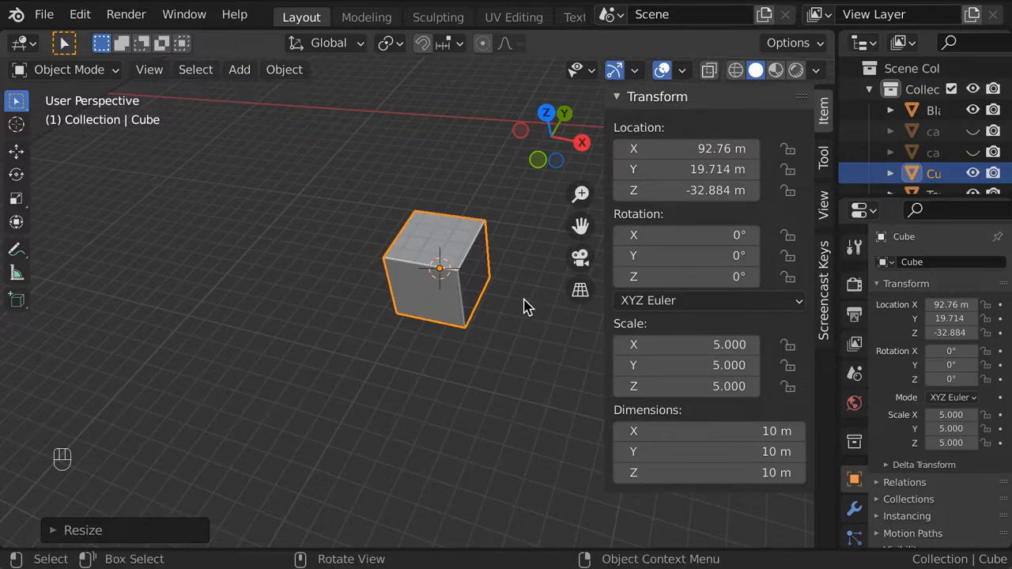
pyautogui.moveTo(525, 307)
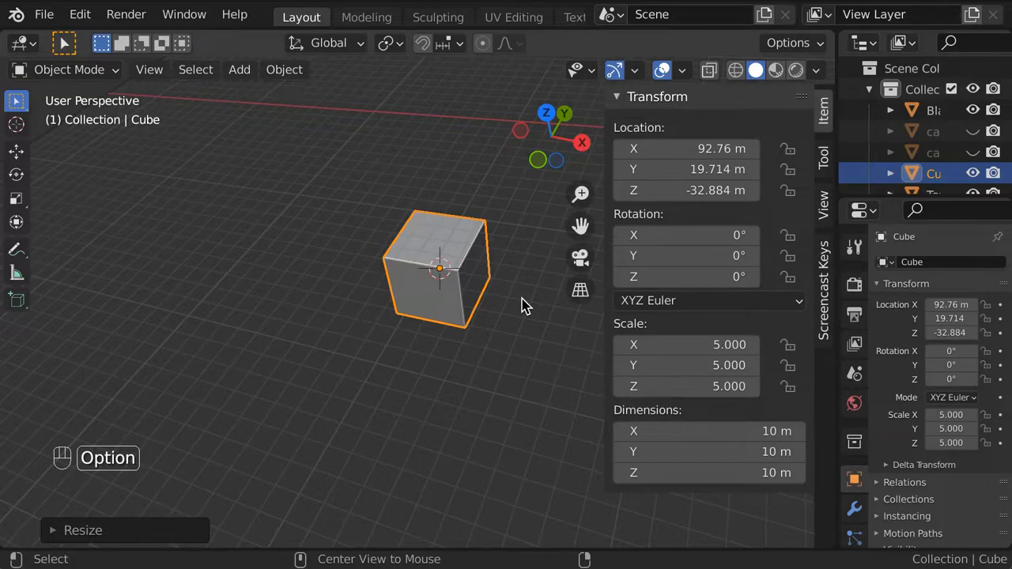
# Step: Apply the cube's fivefold scale so it reads 1 while staying 10 m, then enter edit mode
pyautogui.press('alt+s')
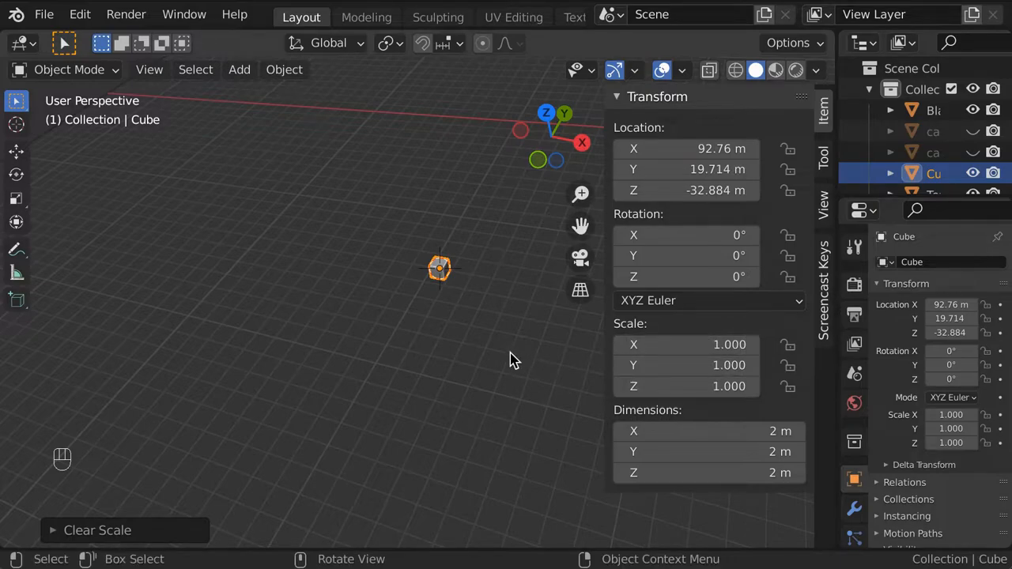
pyautogui.press('s')
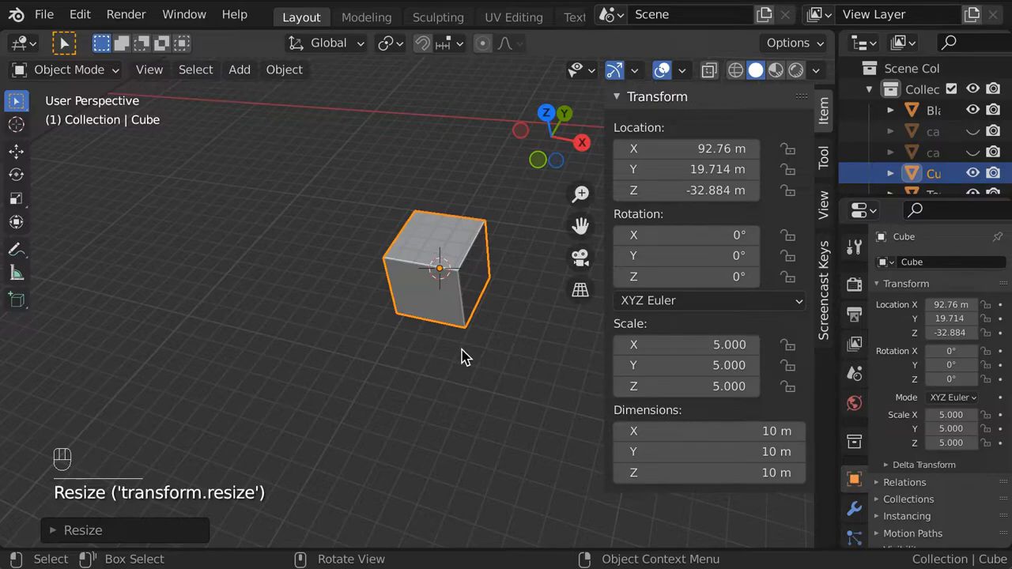
pyautogui.press('cmd+a')
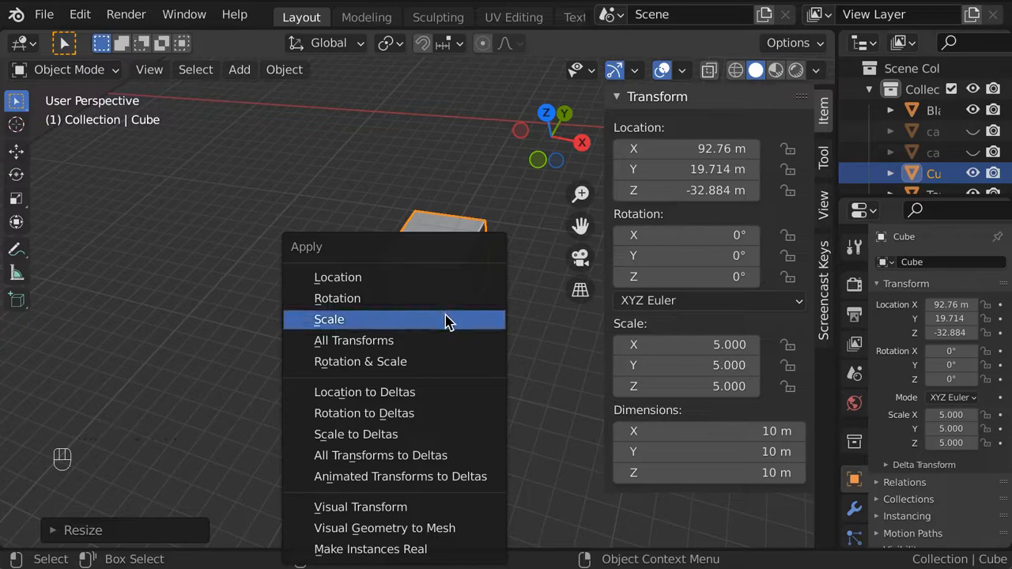
pyautogui.click(329, 319)
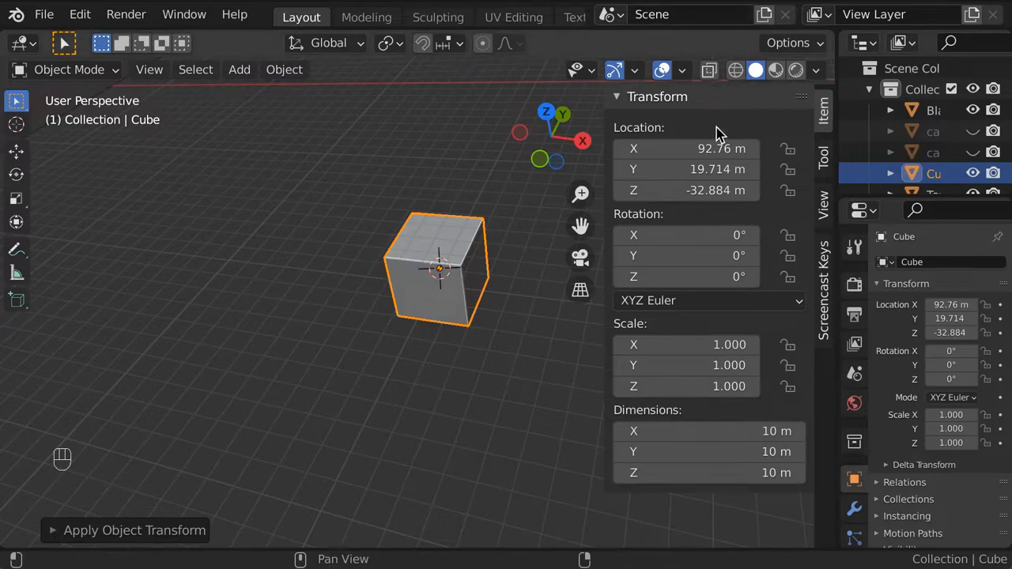
pyautogui.press('Tab')
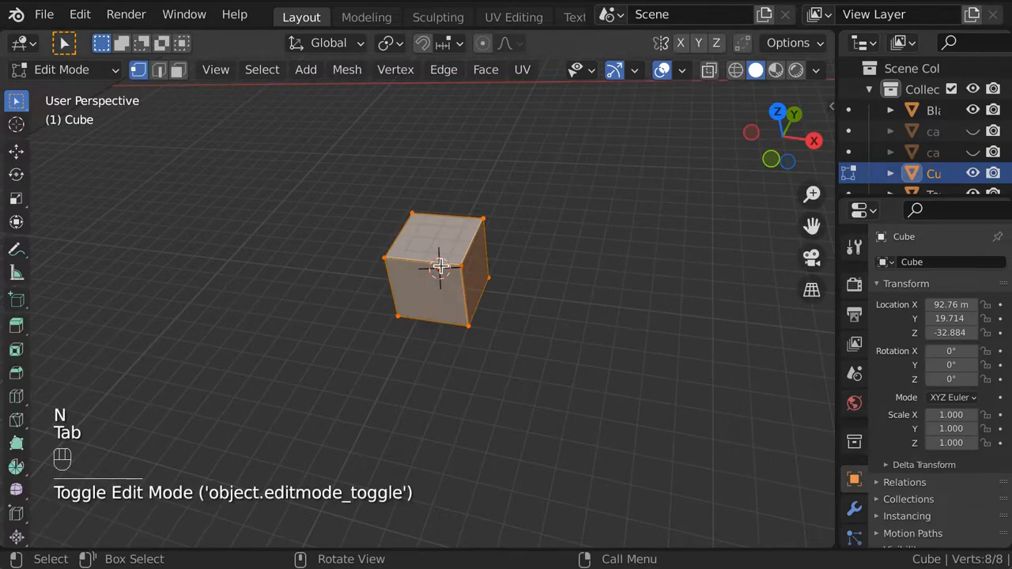
# Step: Extrude part of the cube's top face upward into a raised block, checking the stepped shape in object mode
pyautogui.press('cmd+r')
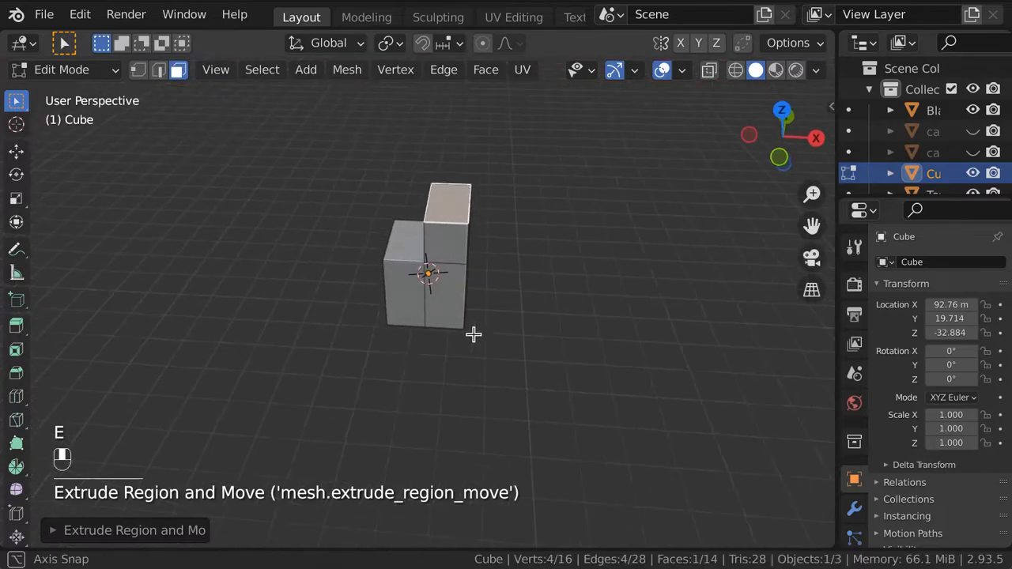
pyautogui.press('Tab')
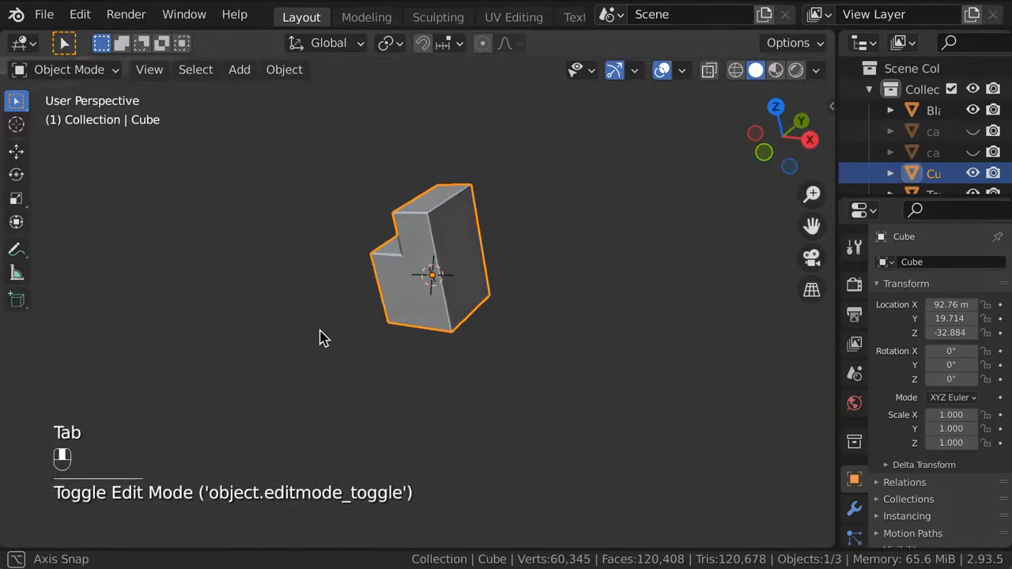
pyautogui.press('Tab')
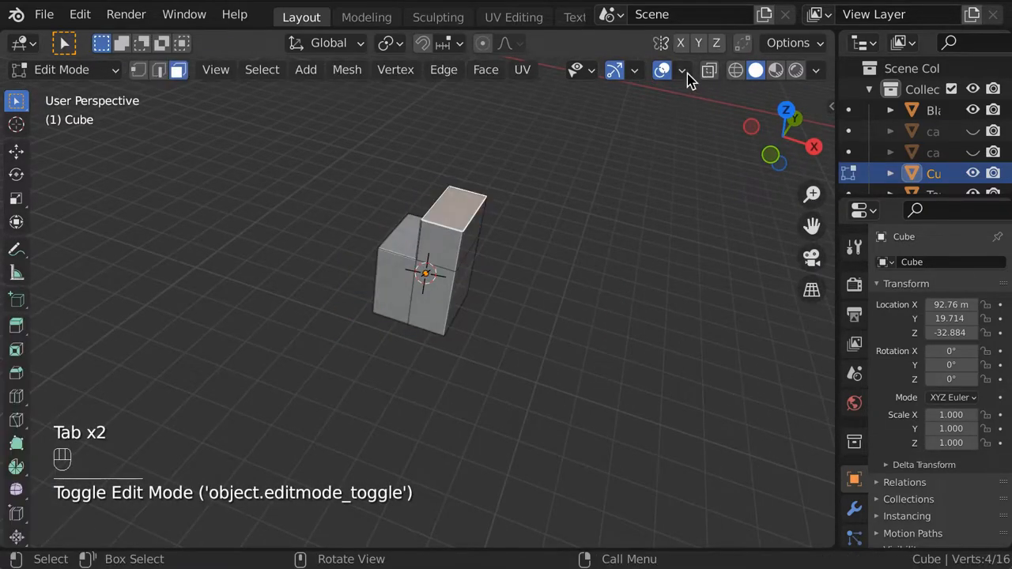
pyautogui.click(682, 69)
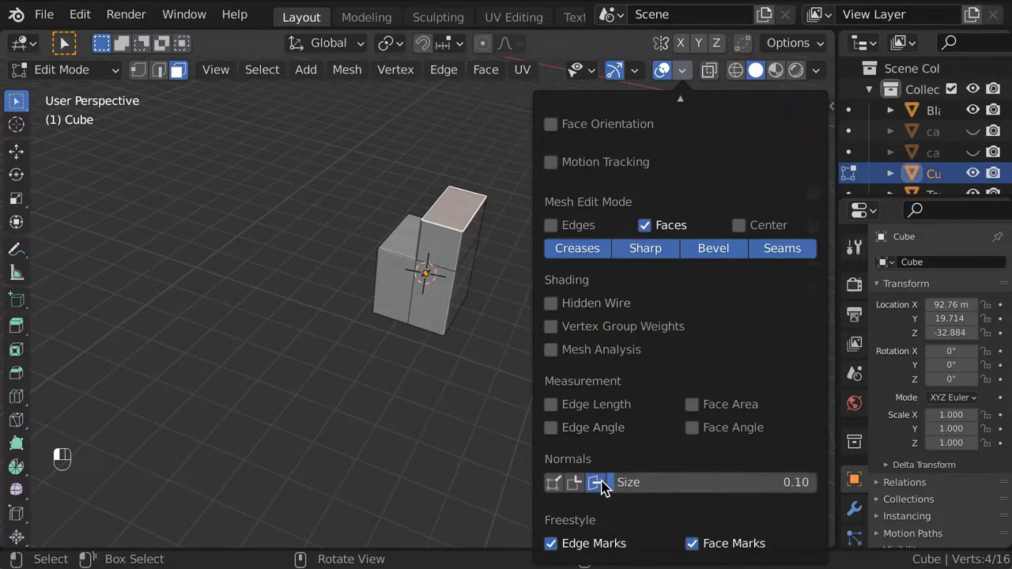
# Step: Display face normals, select all of the stepped block's geometry and resize it
pyautogui.click(682, 70)
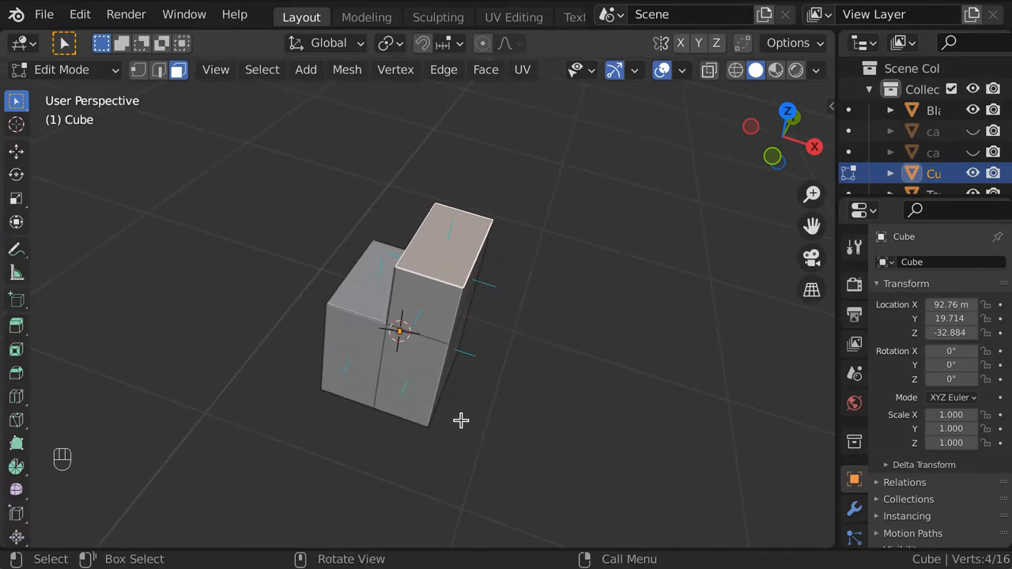
pyautogui.press('s')
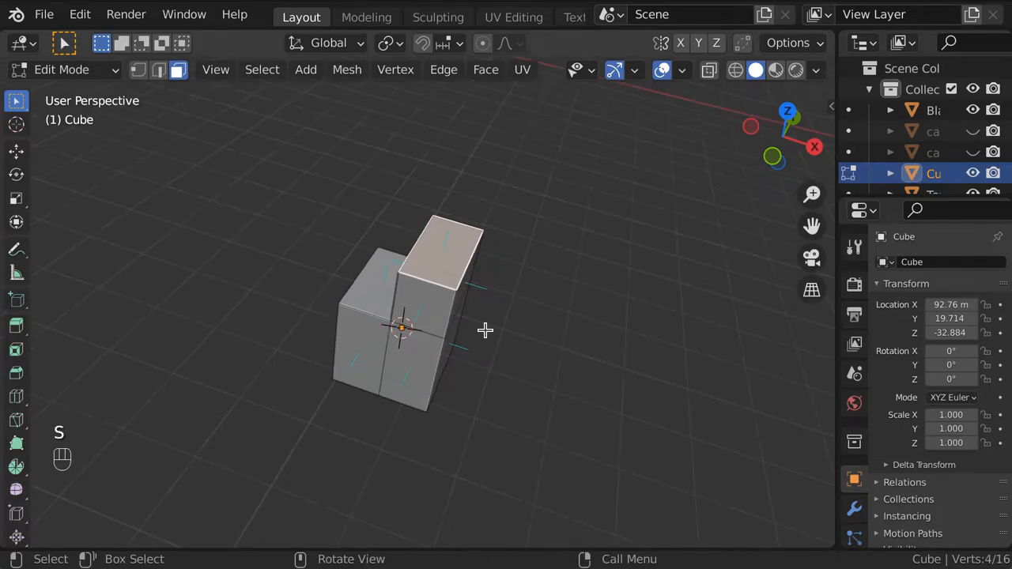
pyautogui.press('a')
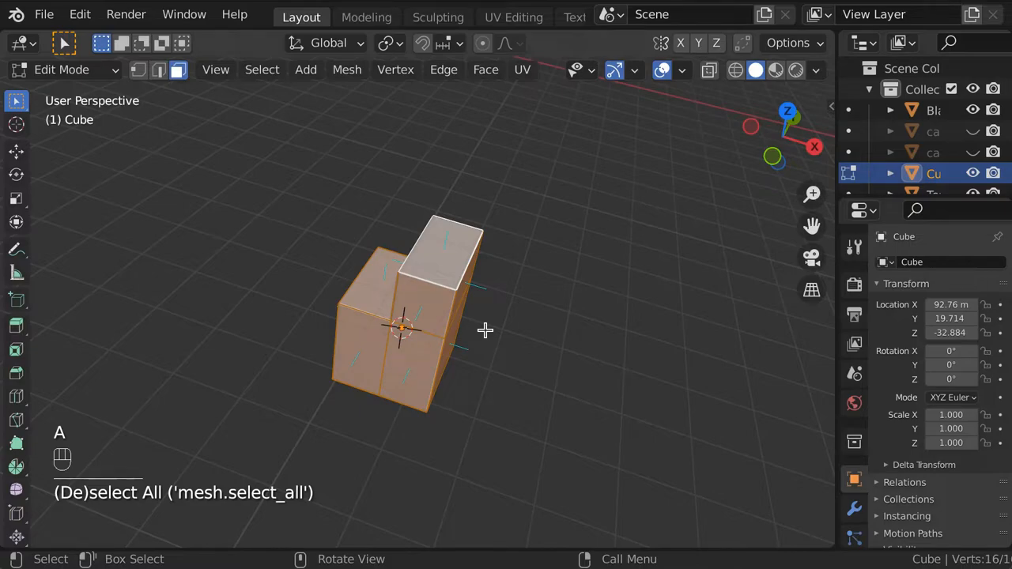
pyautogui.press('s')
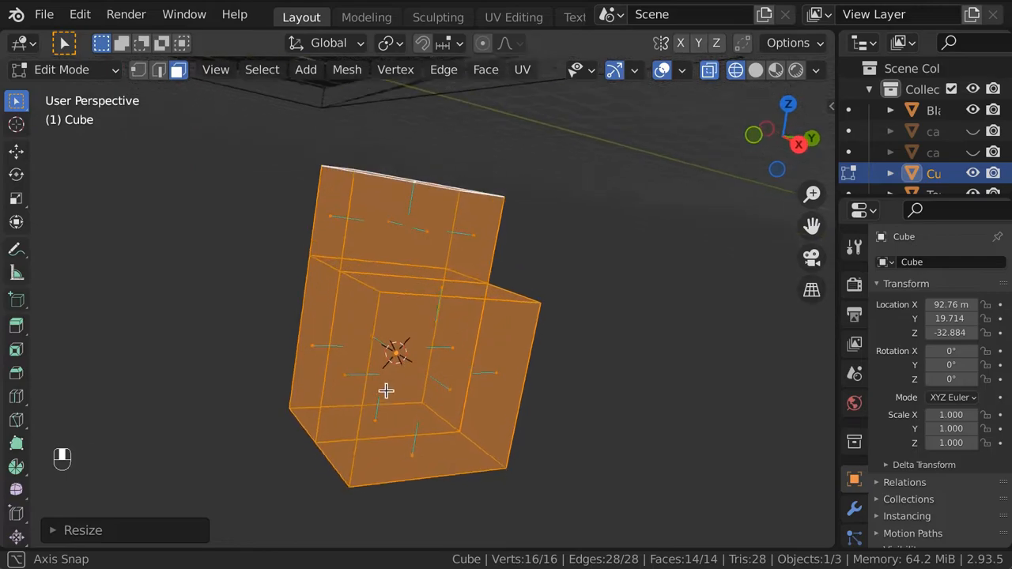
pyautogui.moveTo(386, 390); pyautogui.dragTo(557, 462)
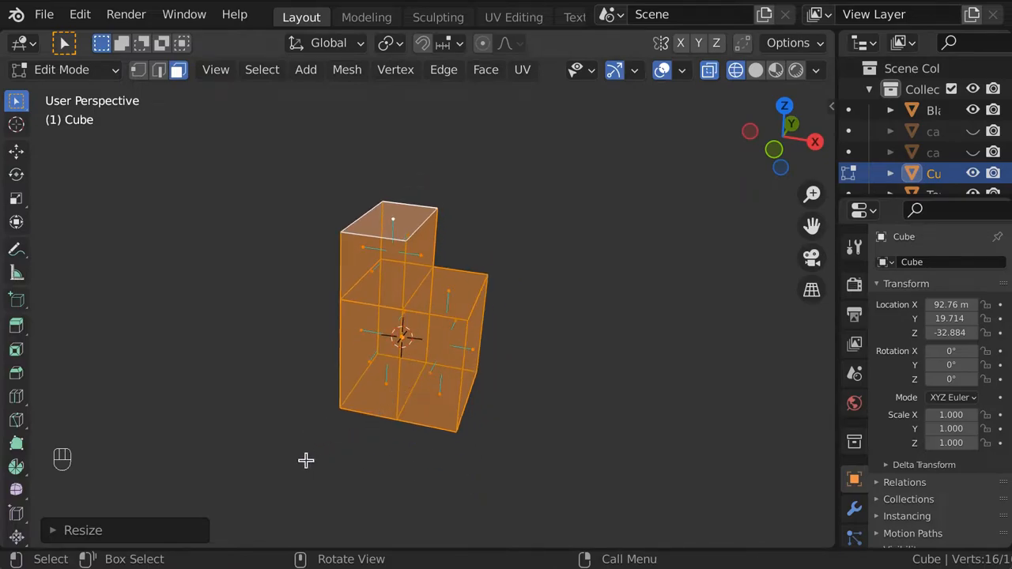
# Step: Recalculate the block's normals with Inside ticked so they point inward, then return to object mode
pyautogui.press('shift+n')
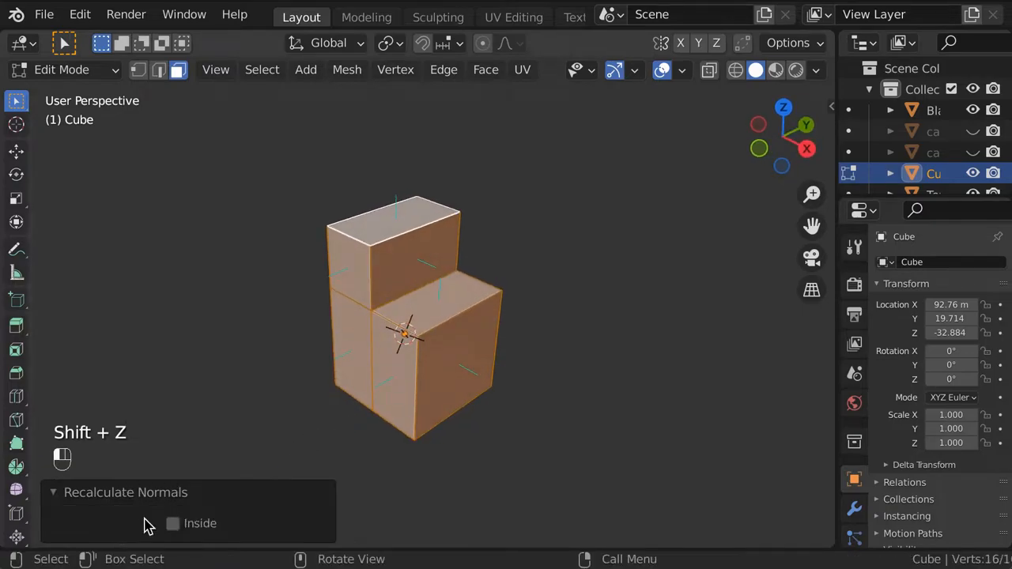
pyautogui.click(172, 522)
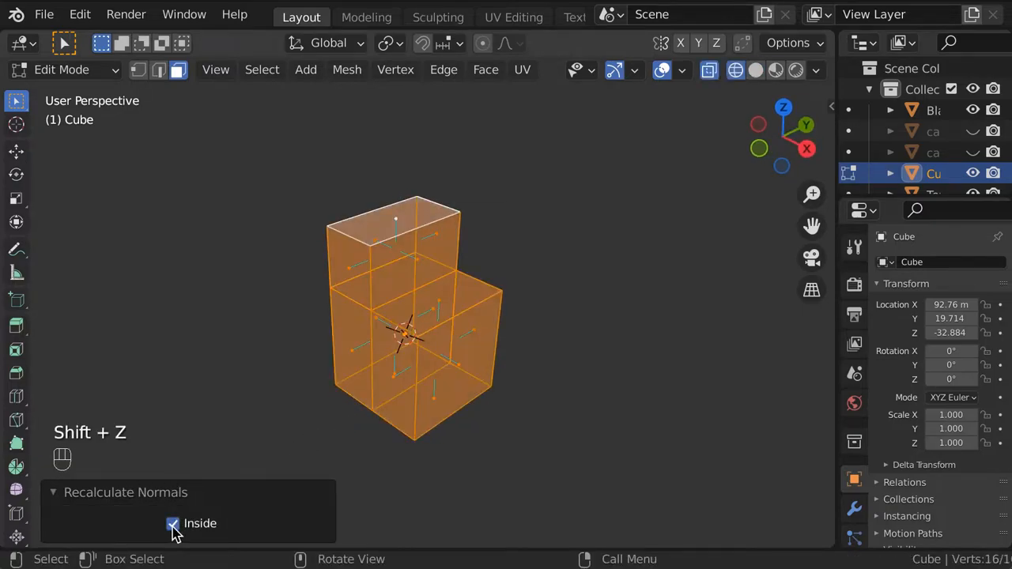
pyautogui.click(173, 523)
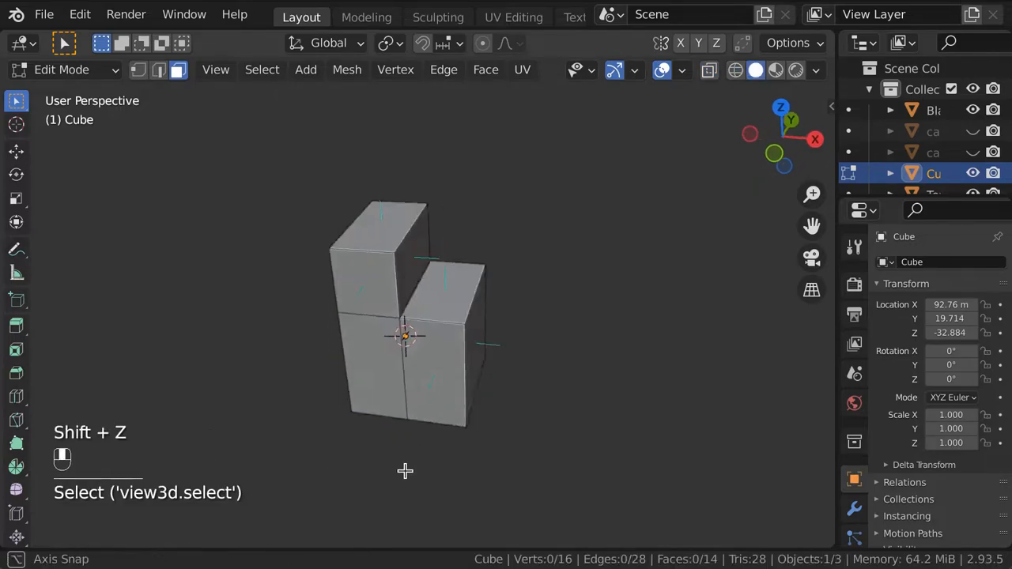
pyautogui.press('Tab')
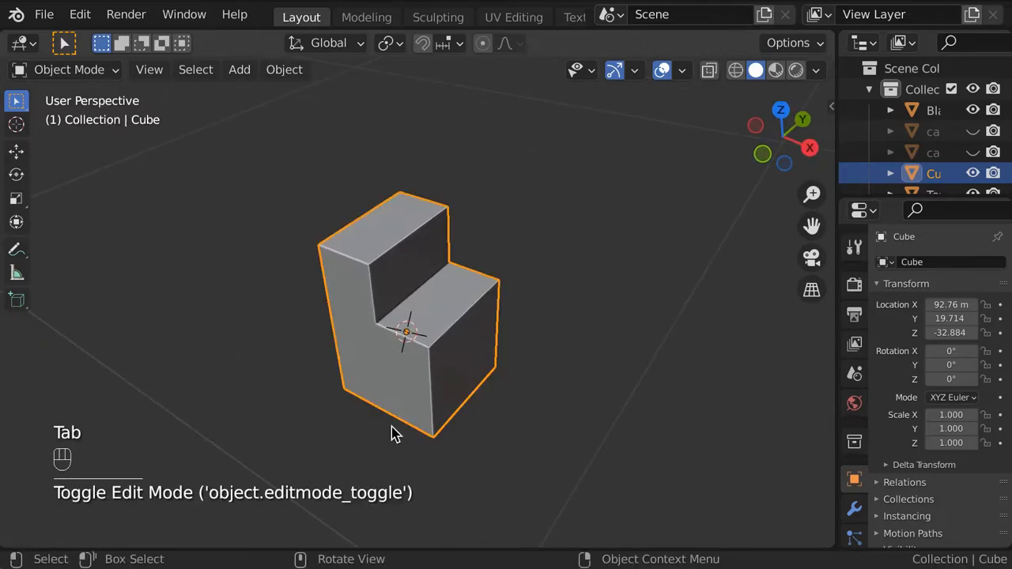
# Step: Apply the rocky desert template's scale and recalculate all its normals outward in edit mode
pyautogui.press('x')
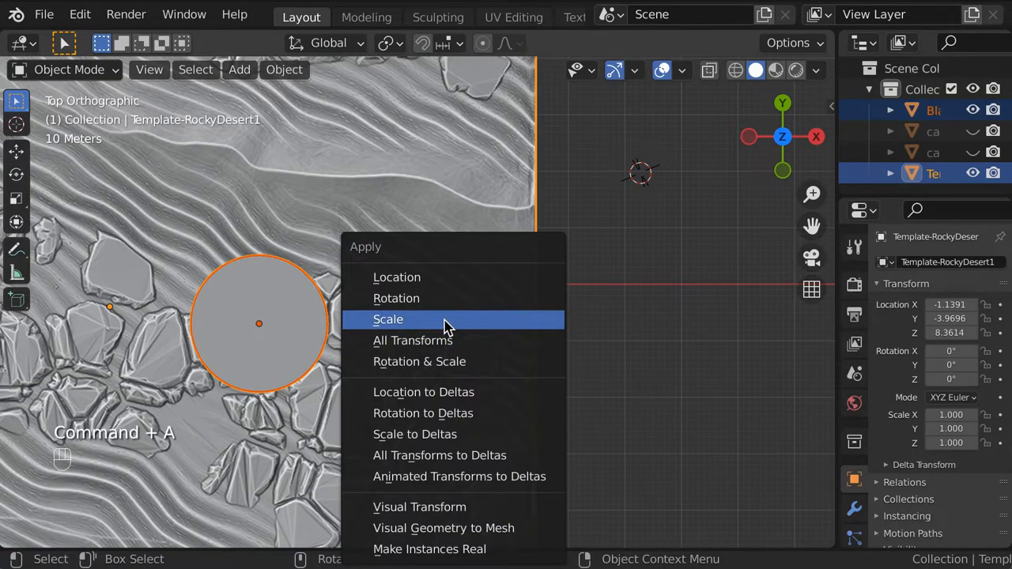
pyautogui.click(389, 320)
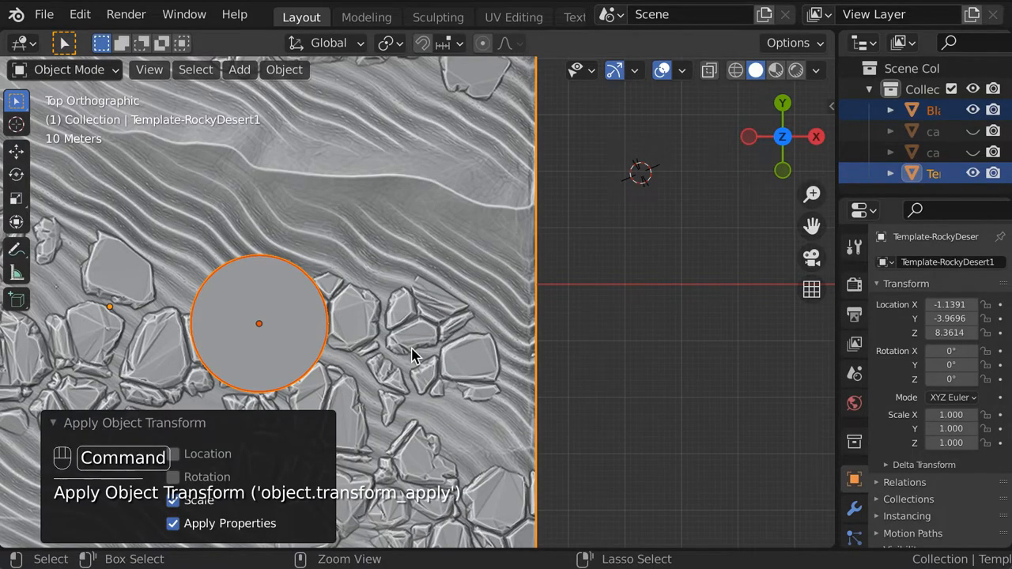
pyautogui.press('Tab')
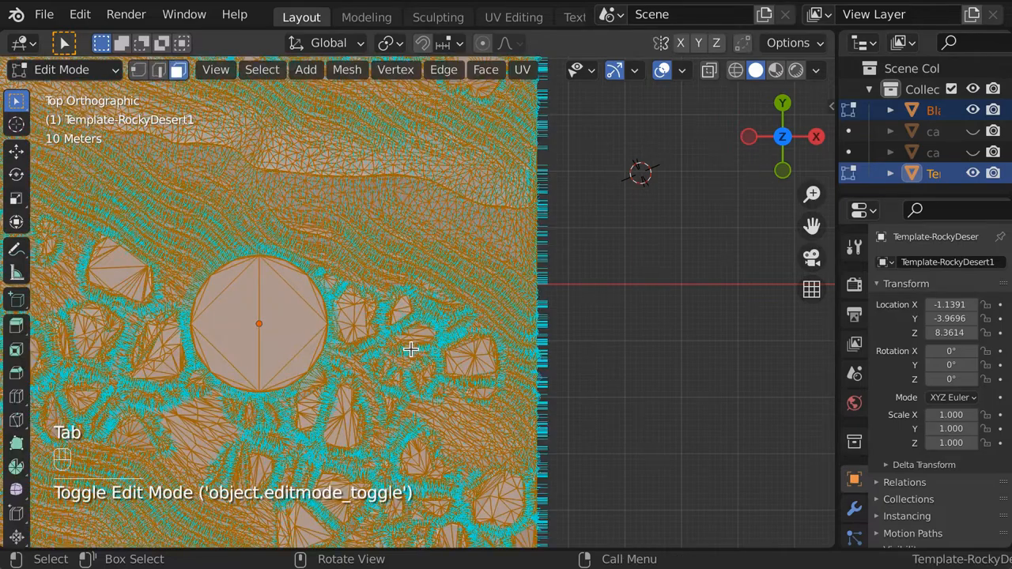
pyautogui.press('shift+n')
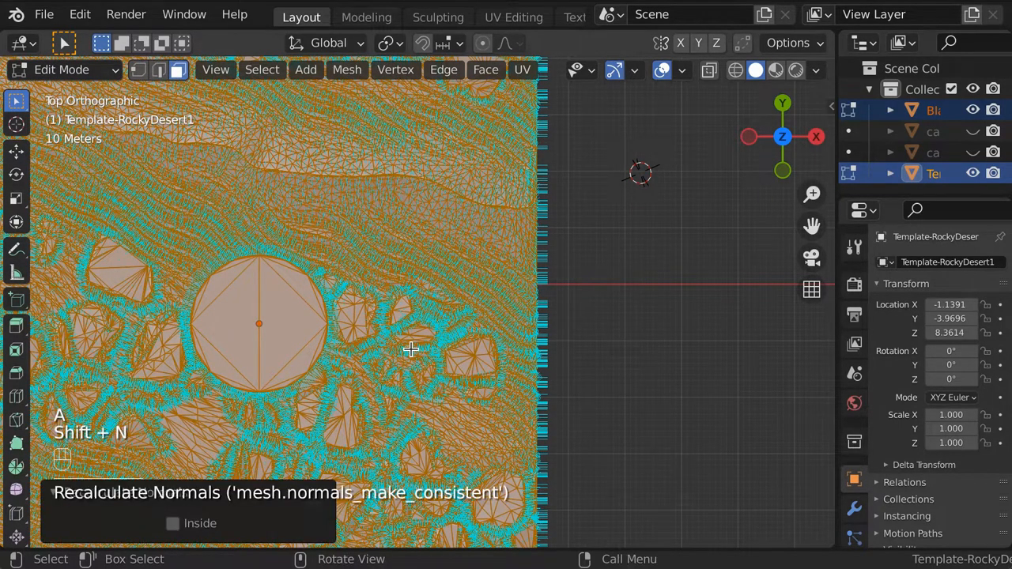
pyautogui.press('Tab')
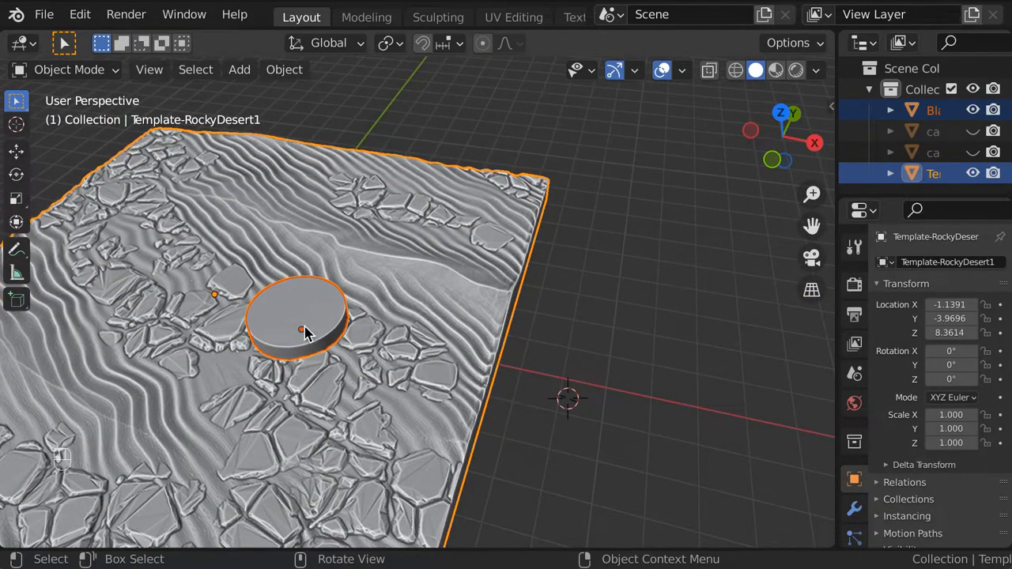
# Step: Give BlankBase-25mm an Intersect boolean with Template-RockyDesert1 as its object
pyautogui.click(300, 329)
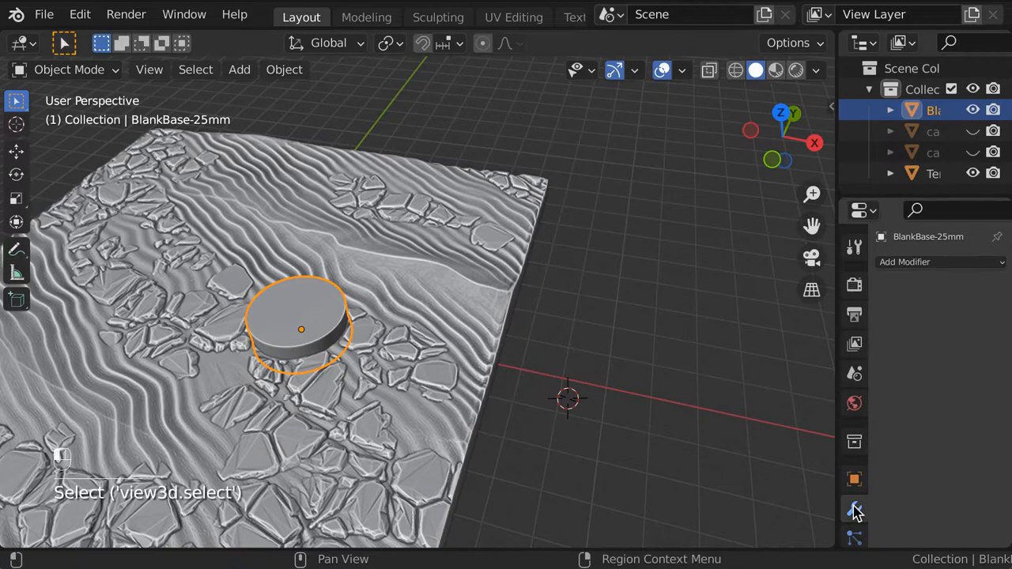
pyautogui.click(942, 262)
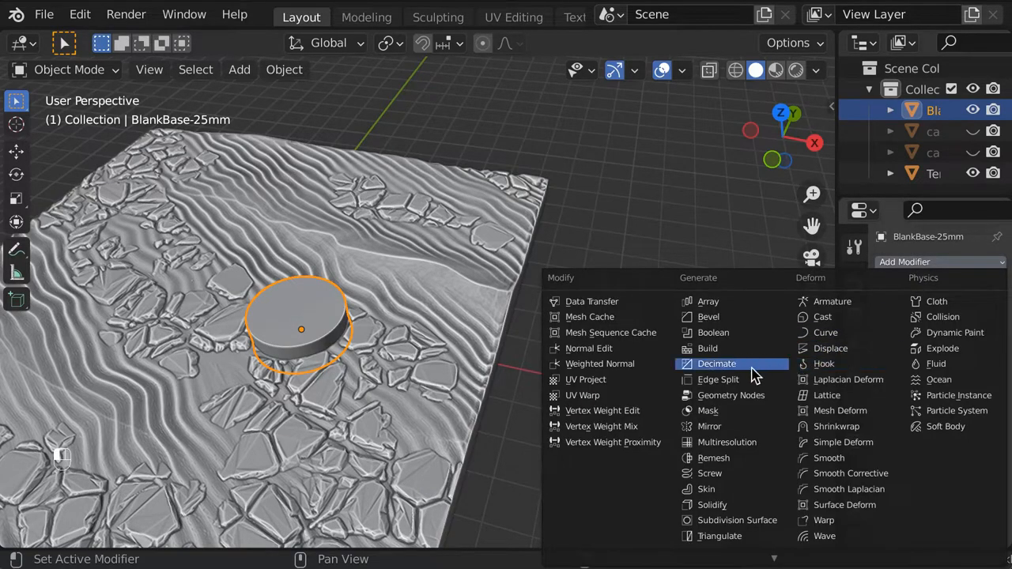
pyautogui.click(712, 332)
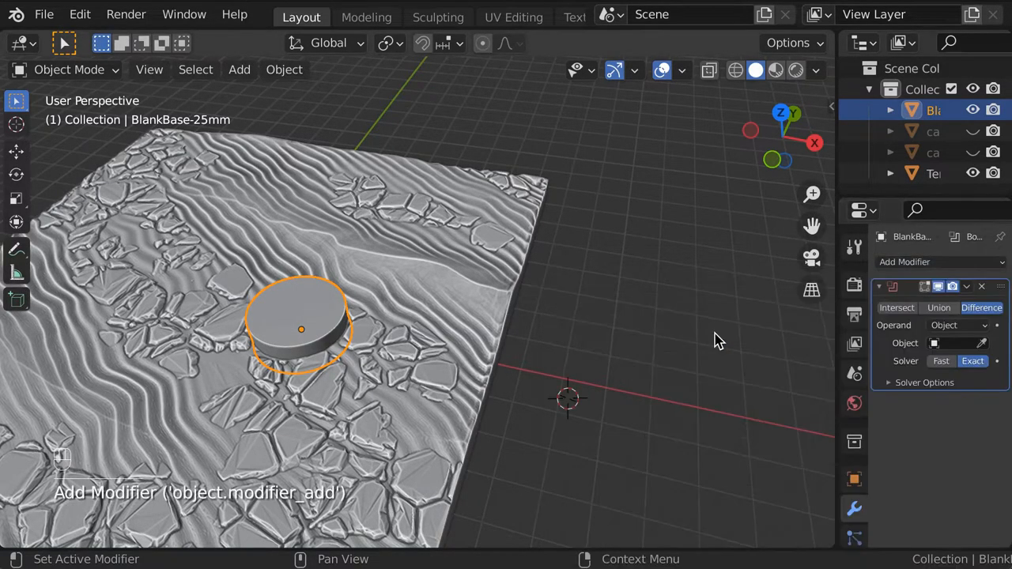
pyautogui.moveTo(897, 307)
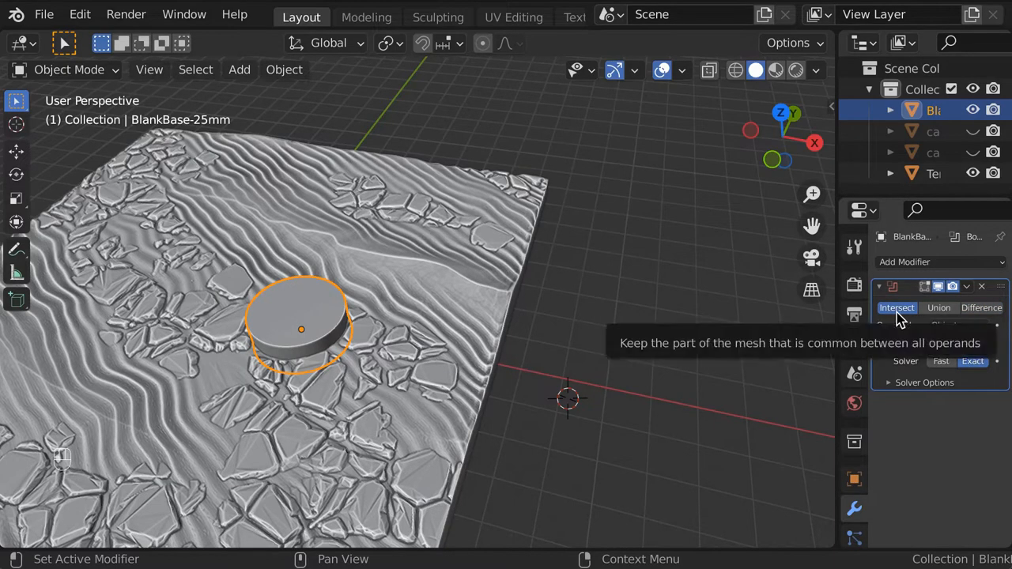
pyautogui.click(981, 342)
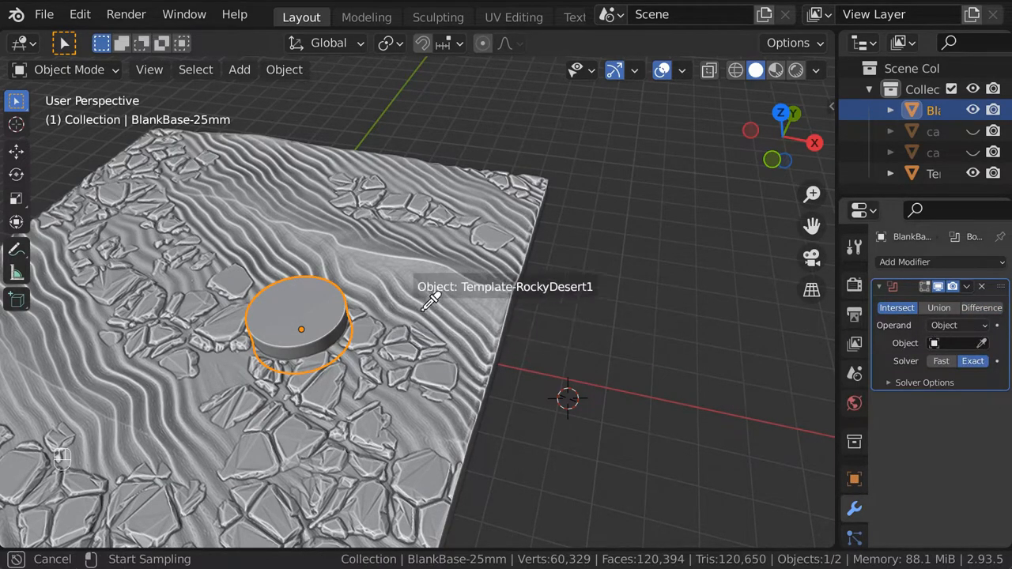
pyautogui.click(957, 342)
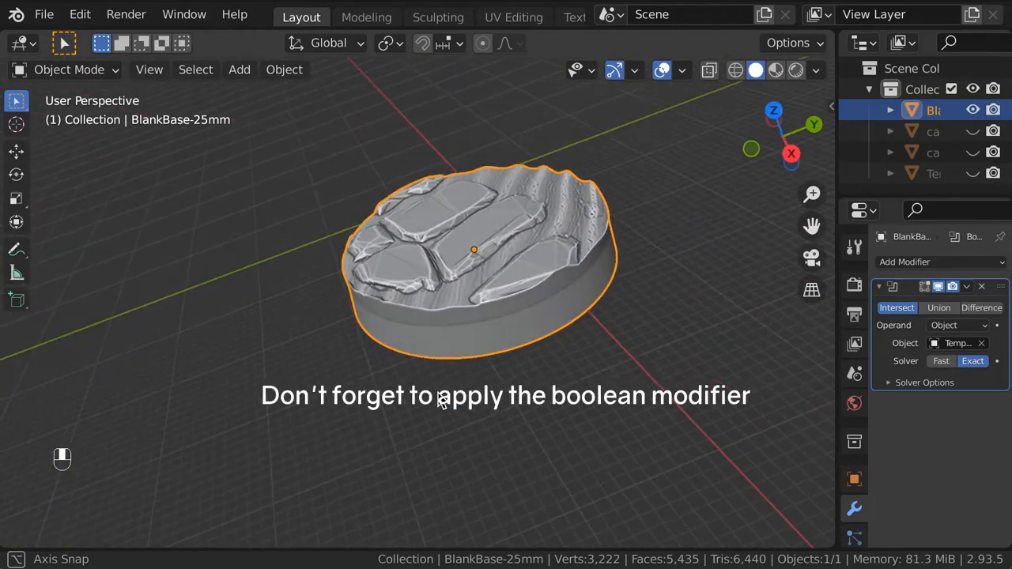
pyautogui.click(966, 287)
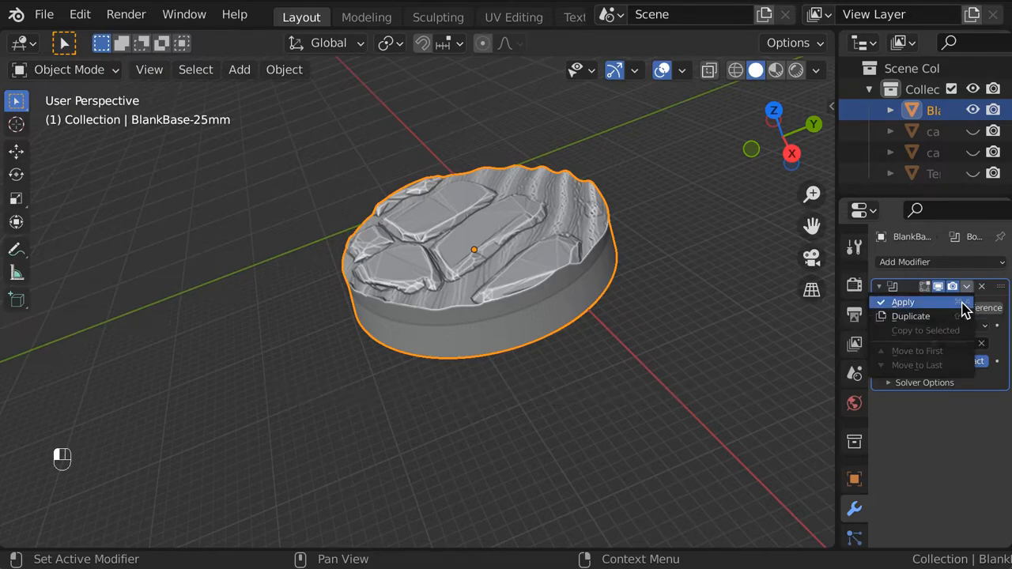
# Step: Apply the rocky intersection to the base mesh and rotate cacti-agave3 into place on it
pyautogui.click(903, 302)
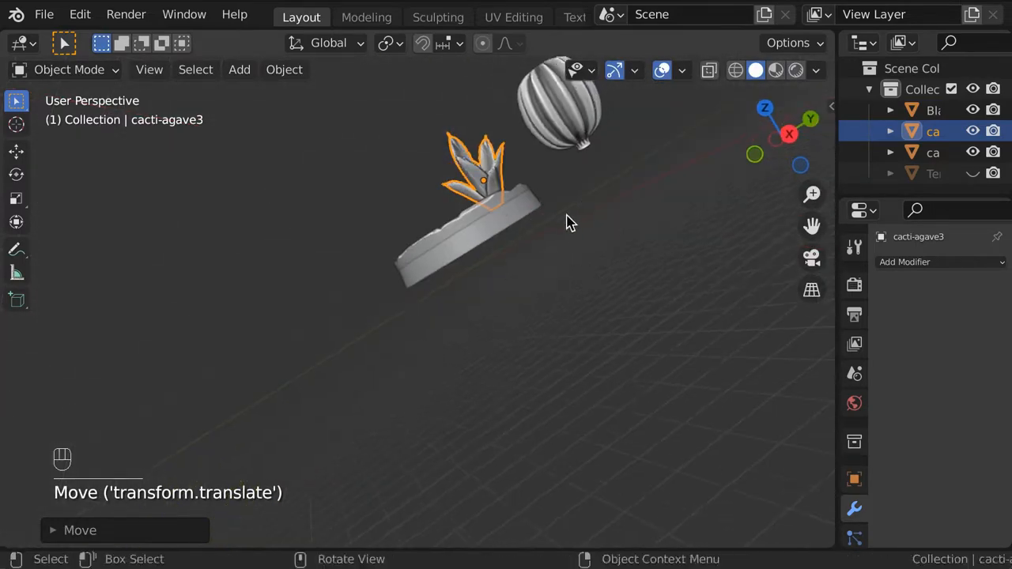
pyautogui.press('r')
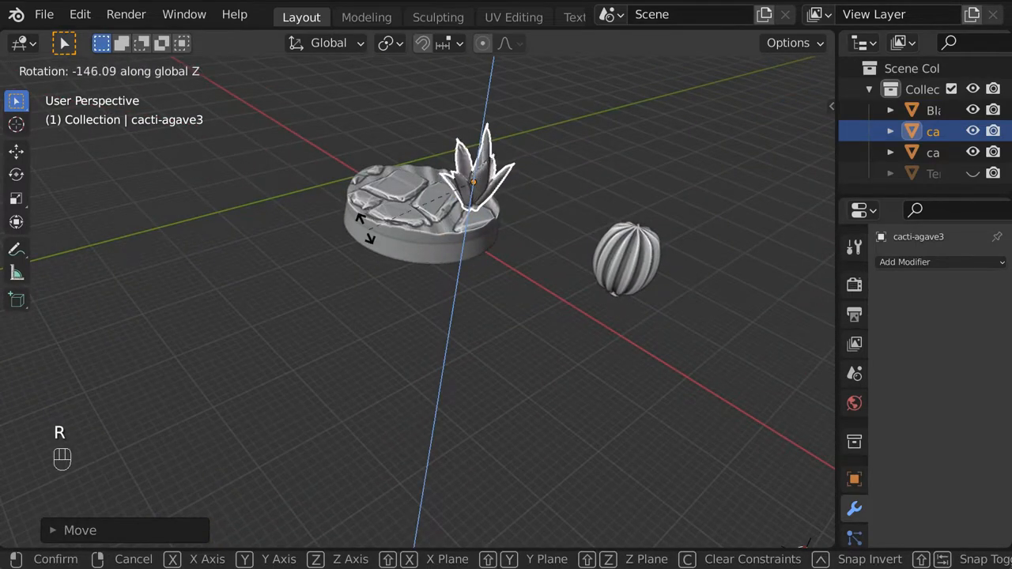
pyautogui.press('x')
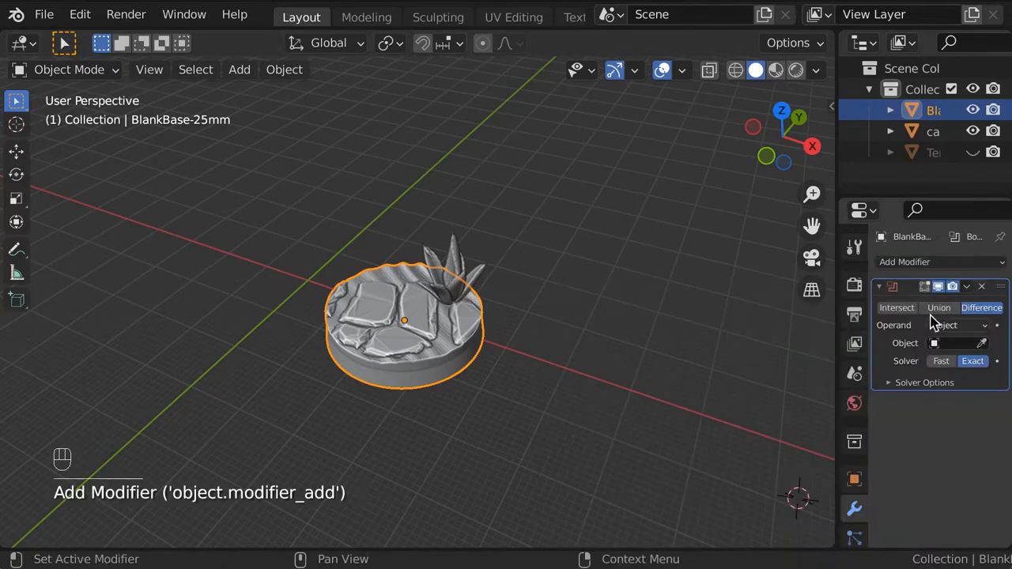
# Step: Set cacti-agave3 as the base's Union boolean operand and inspect the base mesh
pyautogui.click(450, 269)
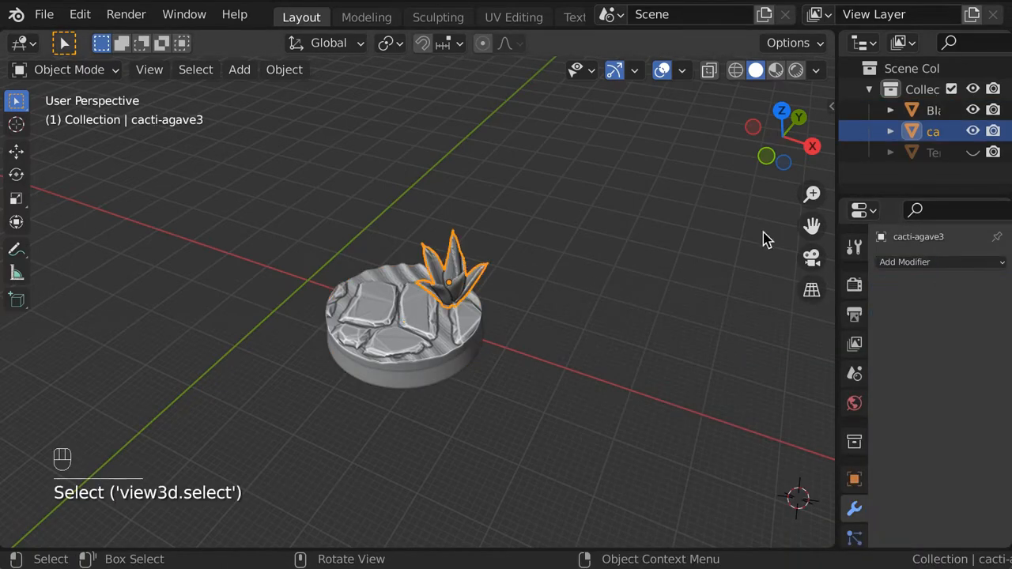
pyautogui.click(933, 111)
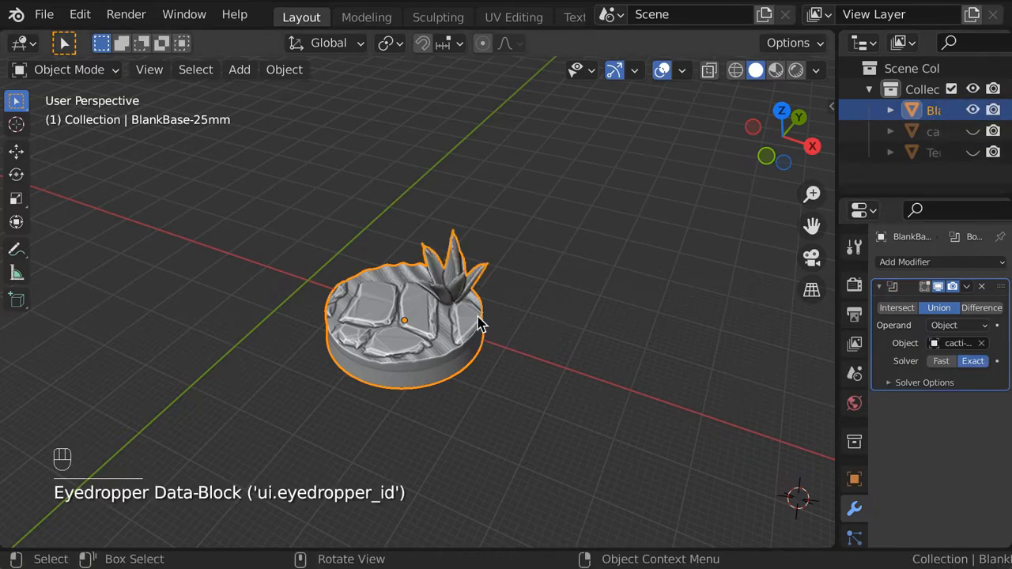
pyautogui.press('Tab')
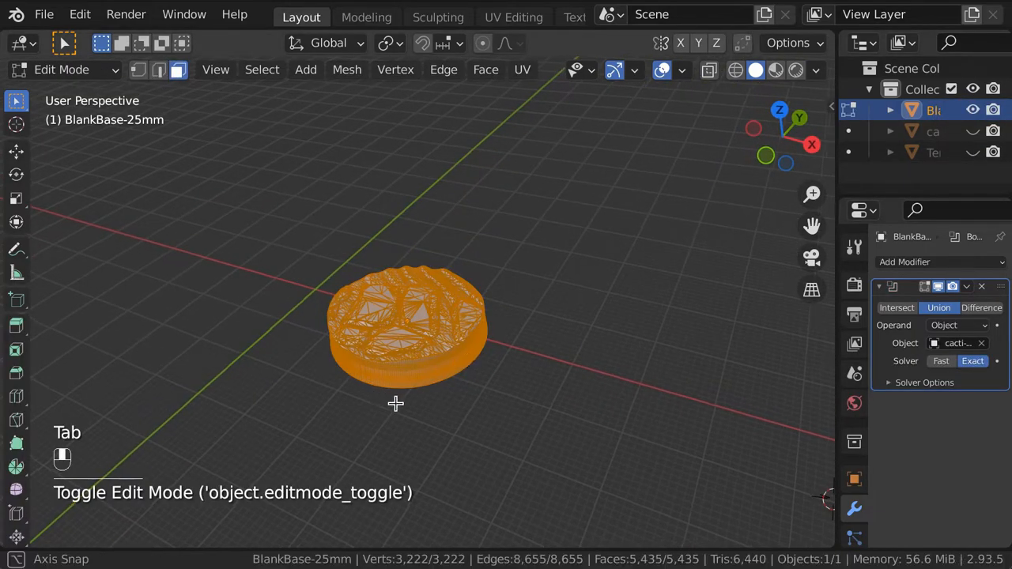
pyautogui.press('Tab')
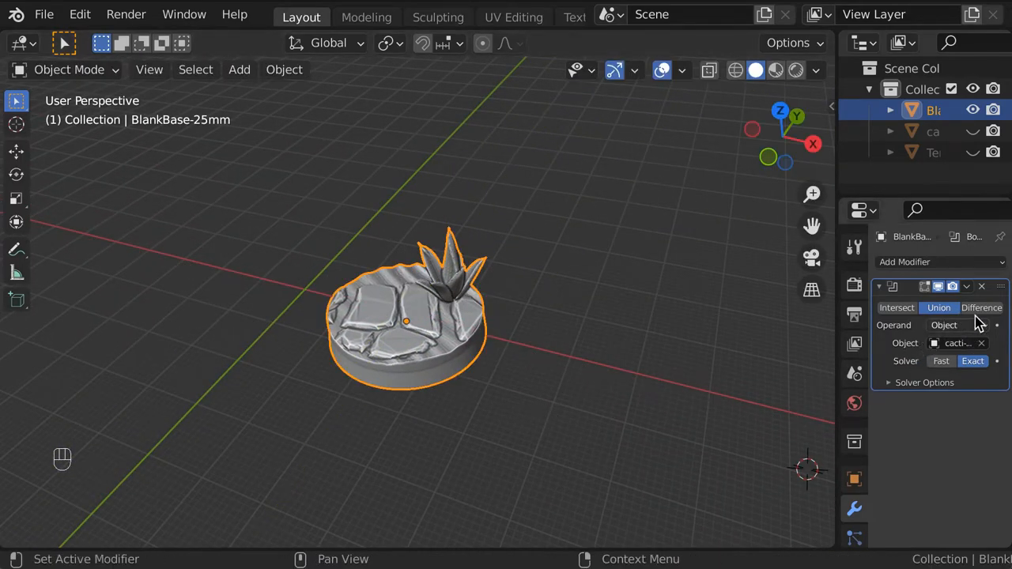
# Step: Apply the union modifier and check the merged base-and-cactus mesh in wireframe
pyautogui.press('cmd+a')
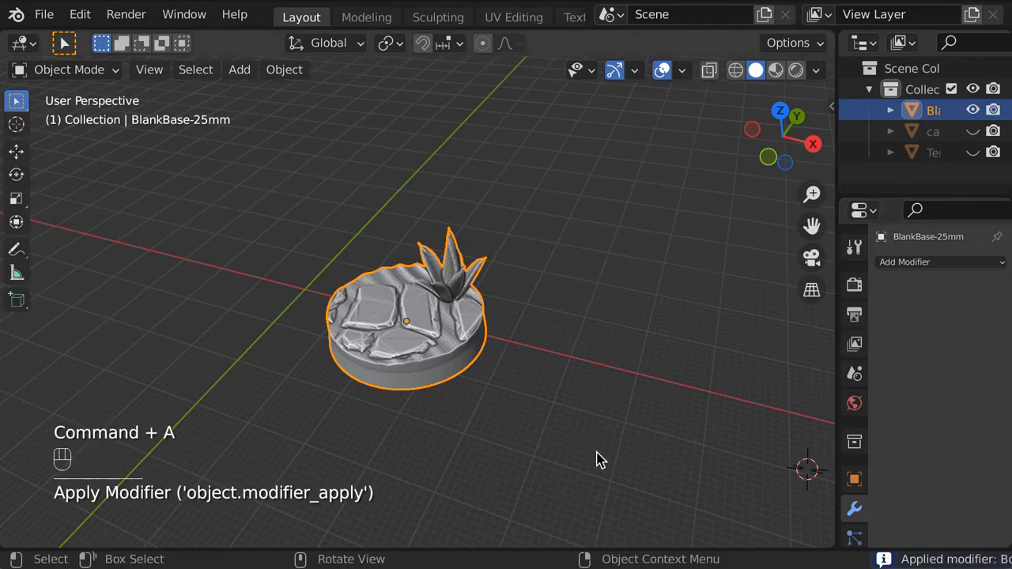
pyautogui.press('Tab')
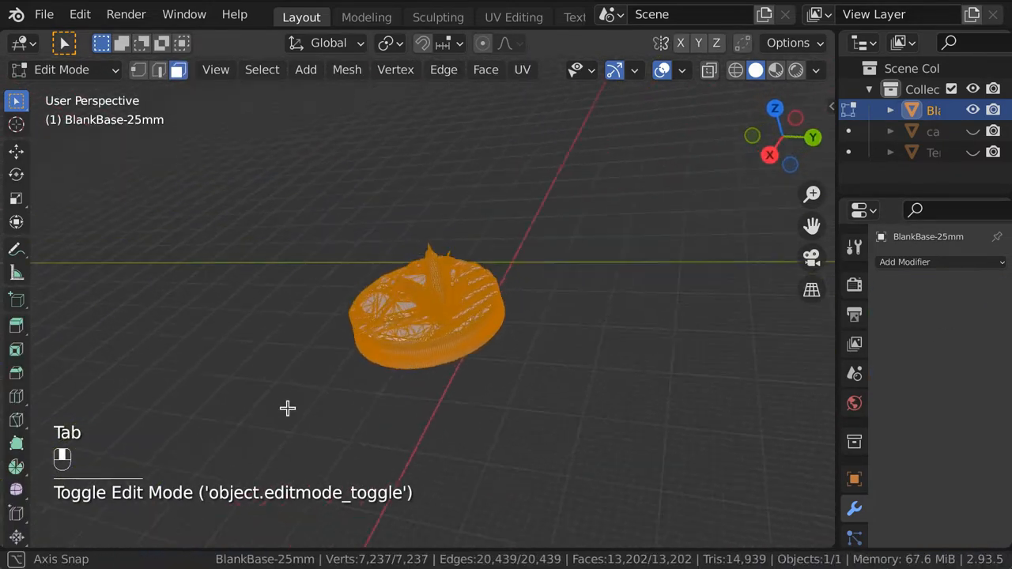
pyautogui.press('shift+z')
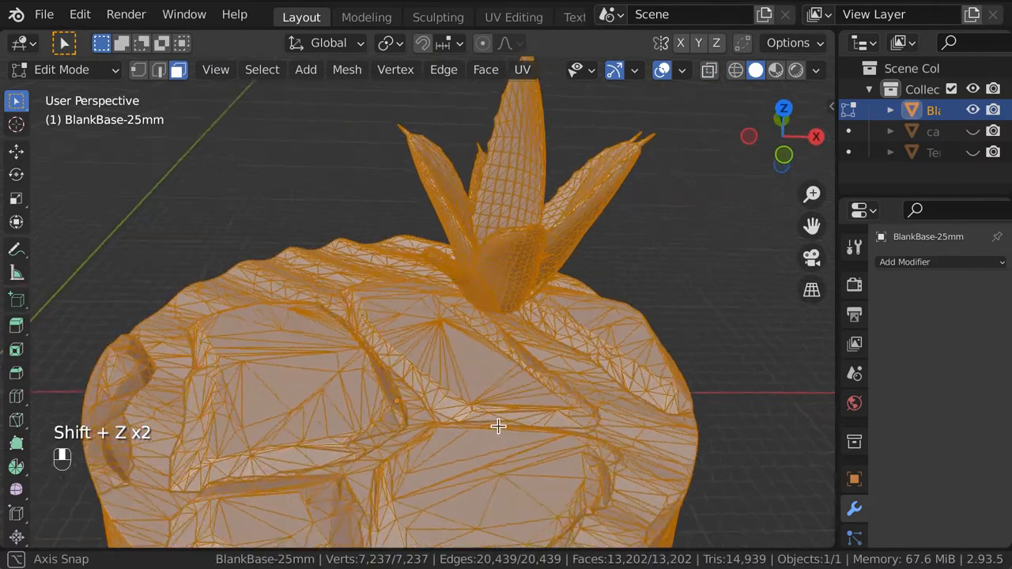
pyautogui.press('Tab')
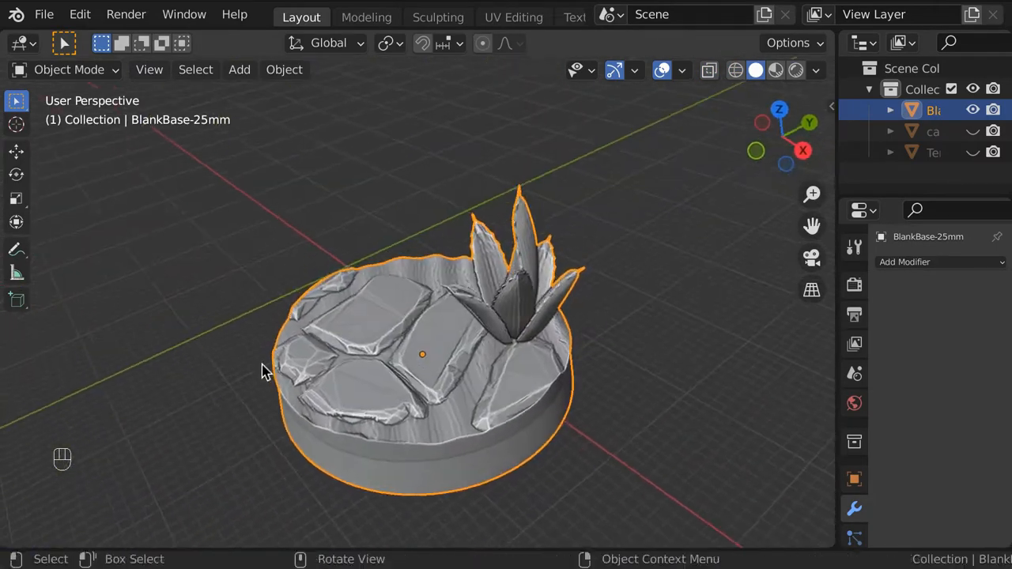